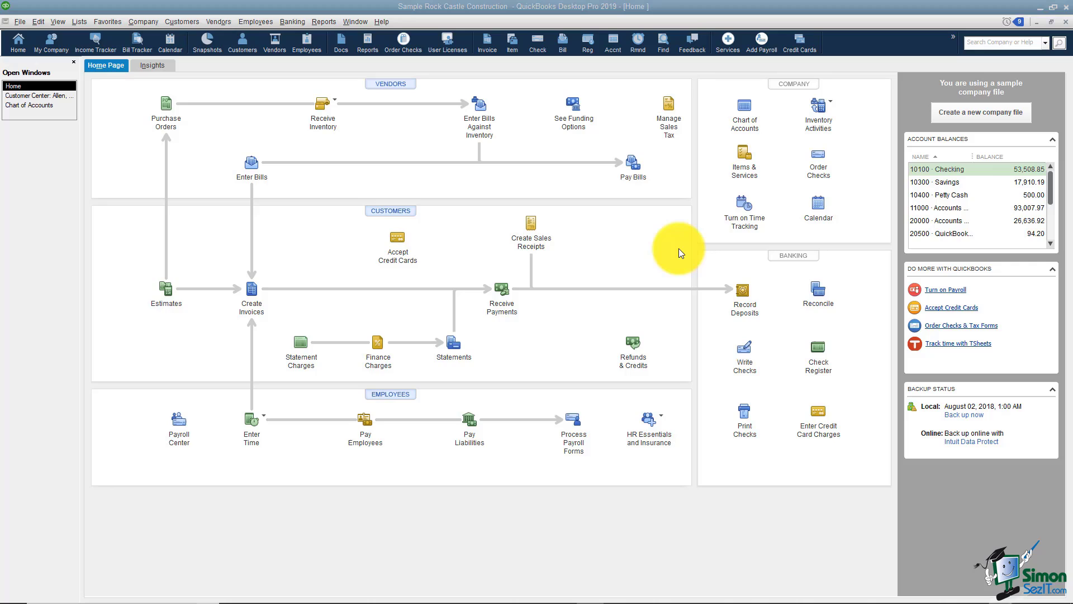
{"action": "mouse_move", "coordinate": [635, 359]}
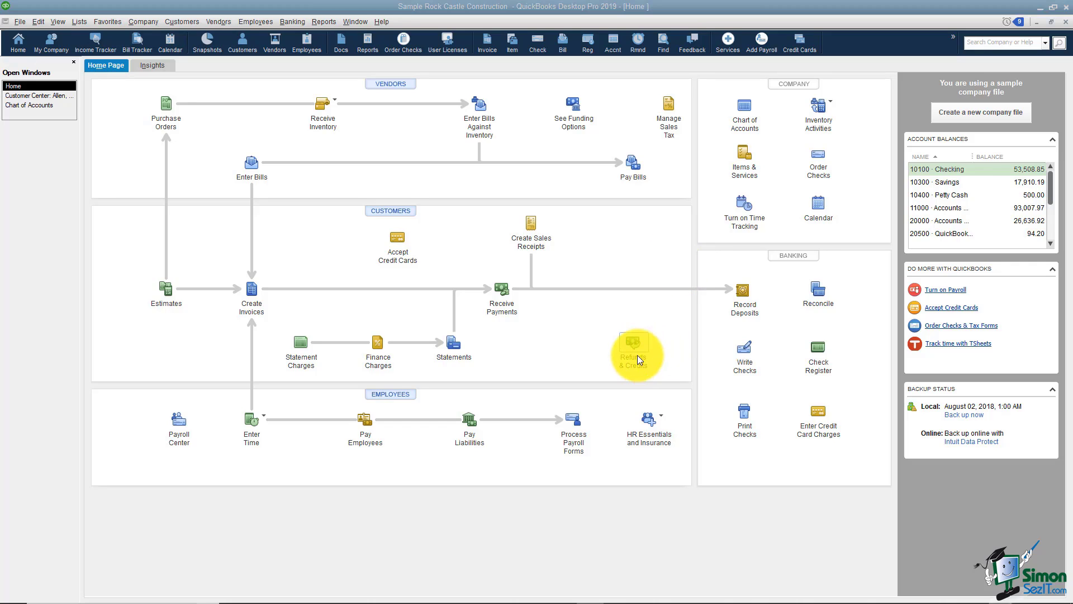
{"action": "mouse_move", "coordinate": [671, 335]}
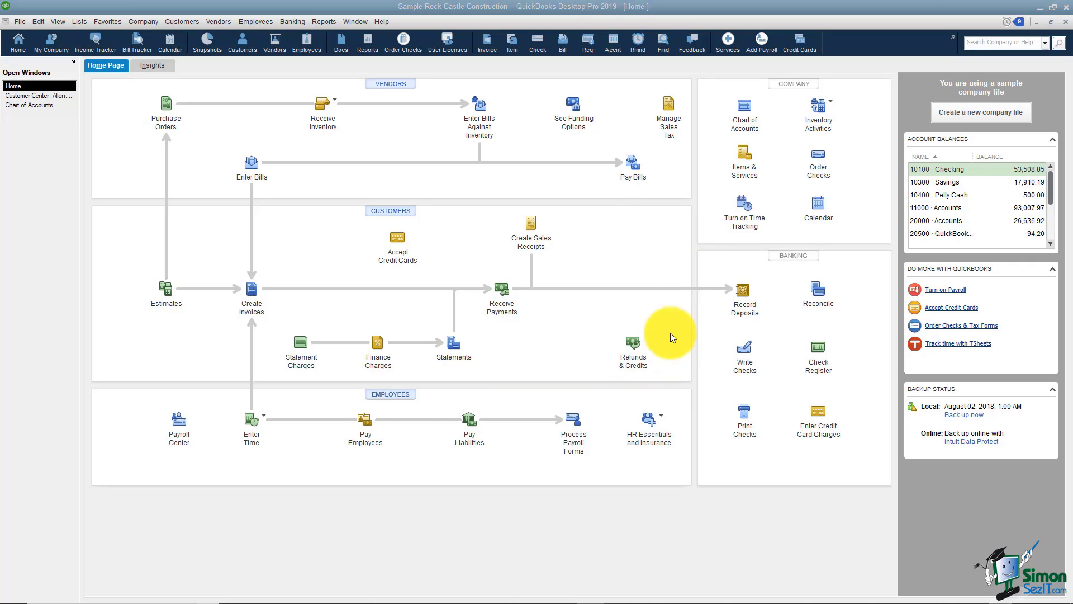
{"action": "mouse_move", "coordinate": [668, 315]}
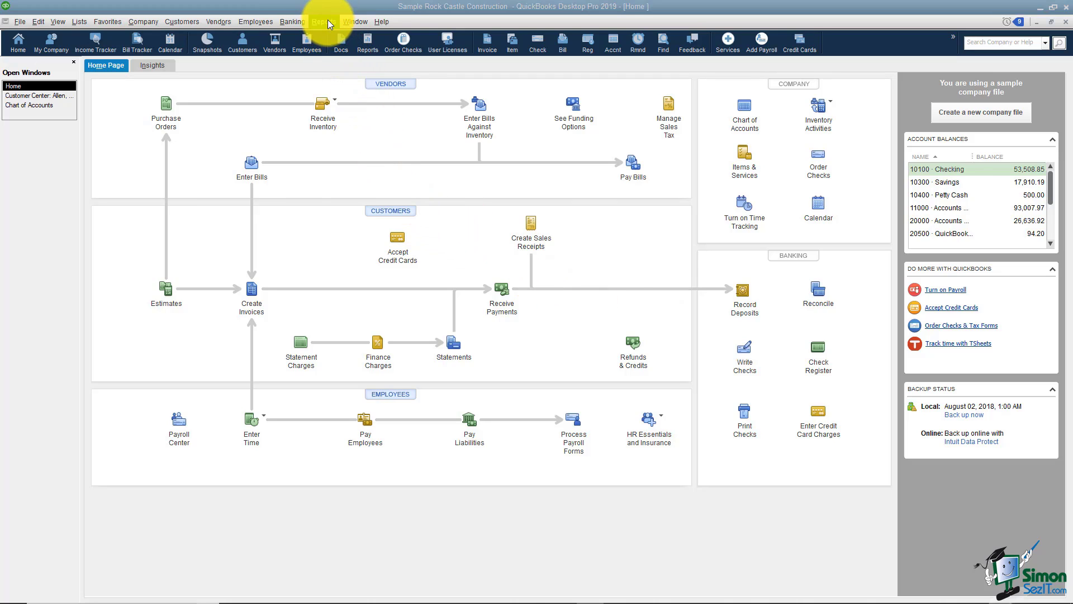
Open the Reports menu to find the Customers & Receivables reports
{"action": "left_click", "coordinate": [324, 21]}
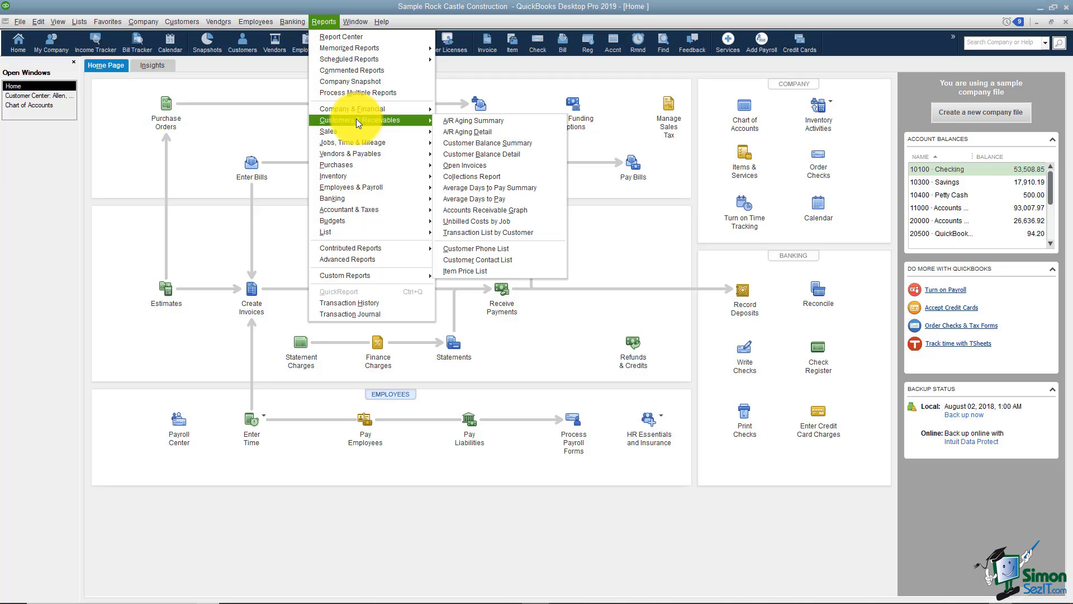
{"action": "mouse_move", "coordinate": [463, 165]}
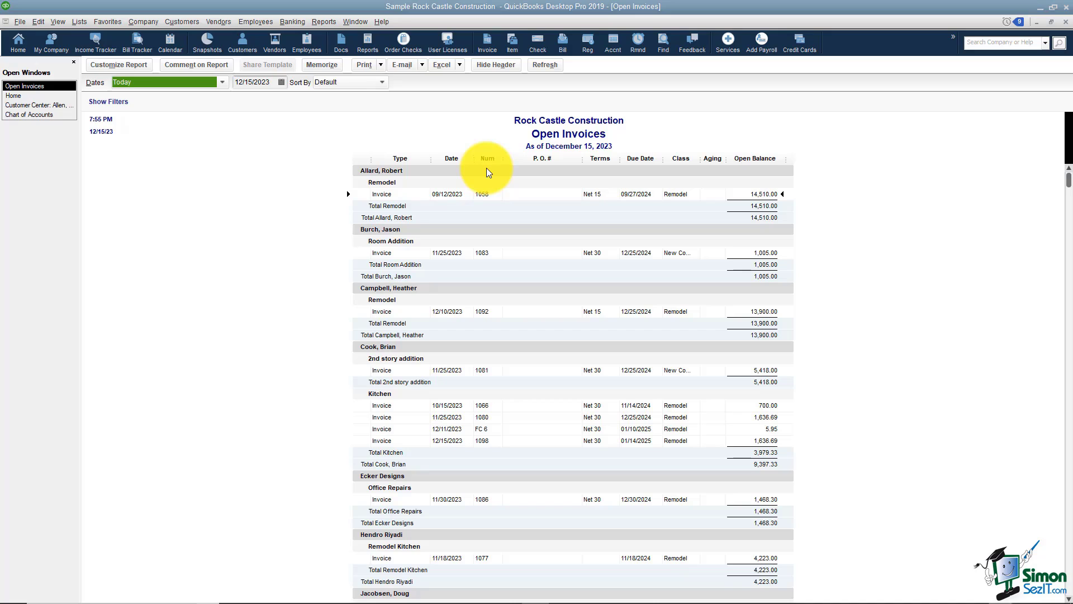
{"action": "mouse_move", "coordinate": [633, 141]}
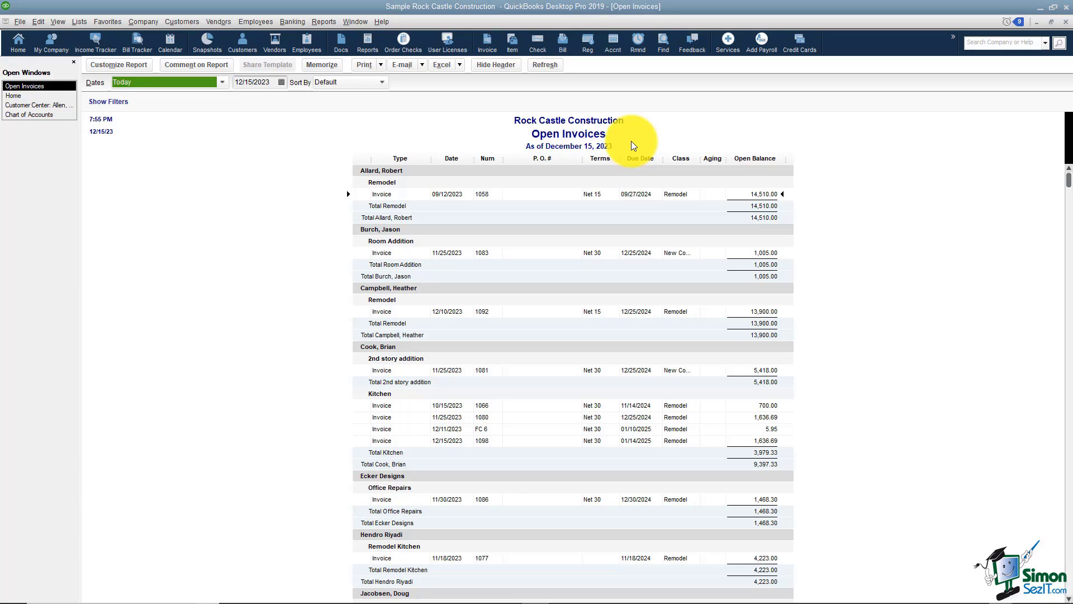
{"action": "mouse_move", "coordinate": [613, 168]}
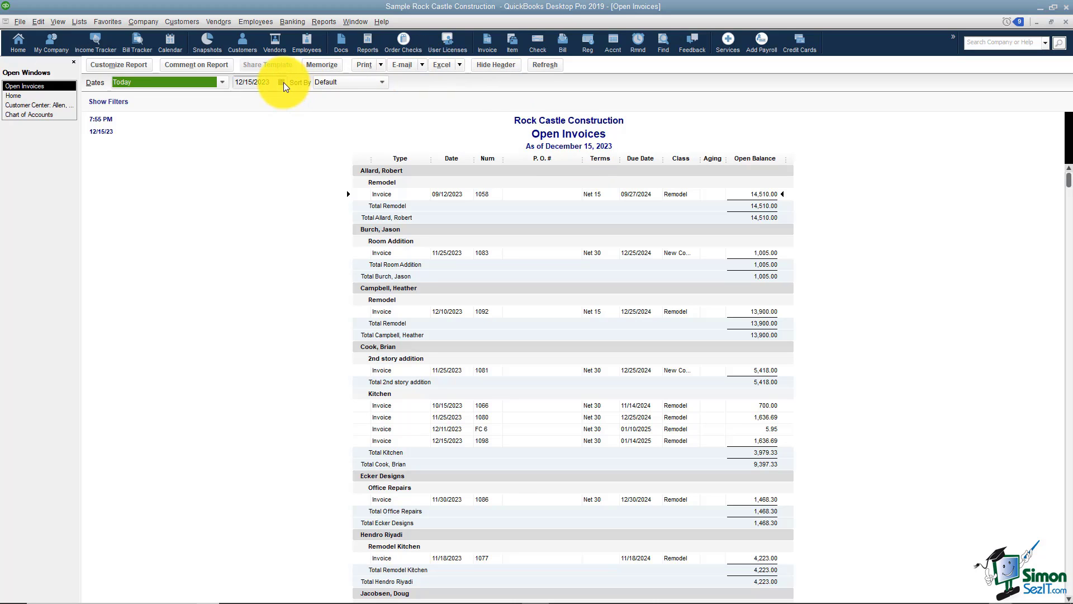
Set the Open Invoices report date to 12/31/2023
{"action": "type", "text": "12/31/2023"}
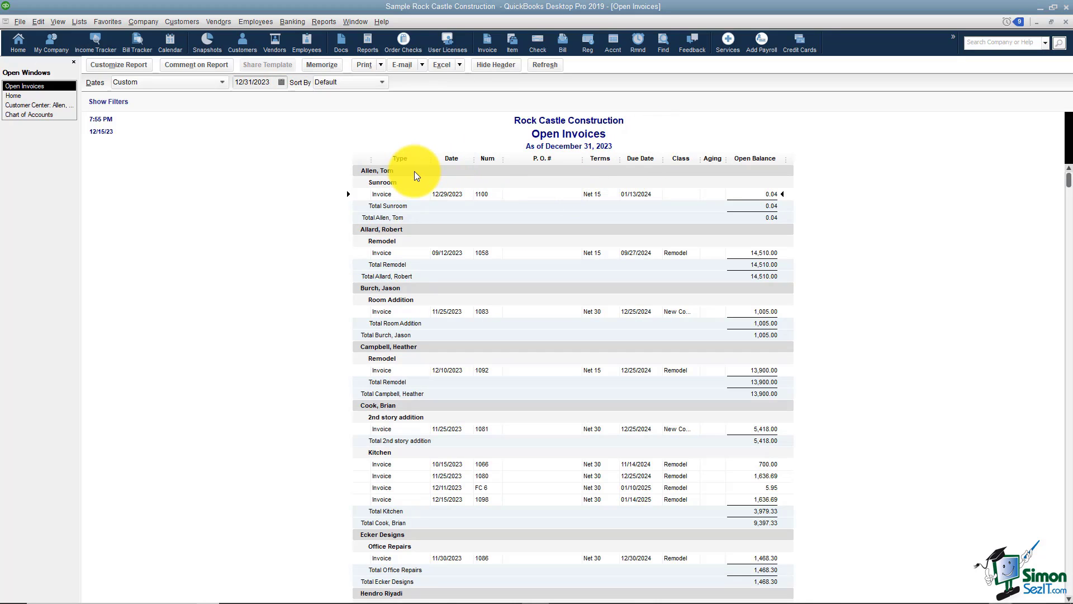
{"action": "mouse_move", "coordinate": [533, 204]}
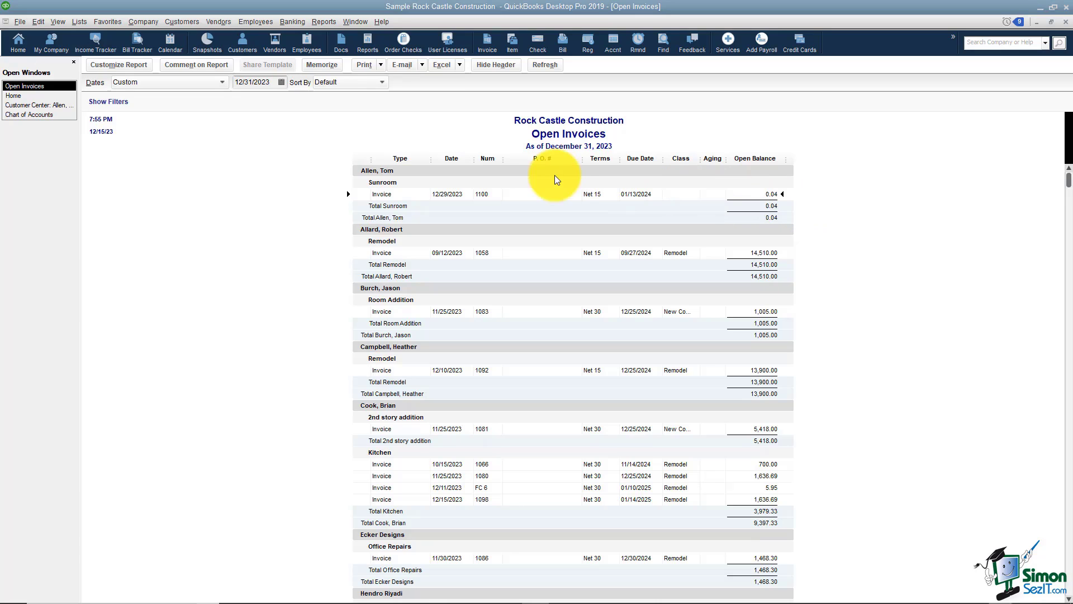
Return to the Home page and start a new Refunds & Credits form
{"action": "left_click", "coordinate": [14, 96]}
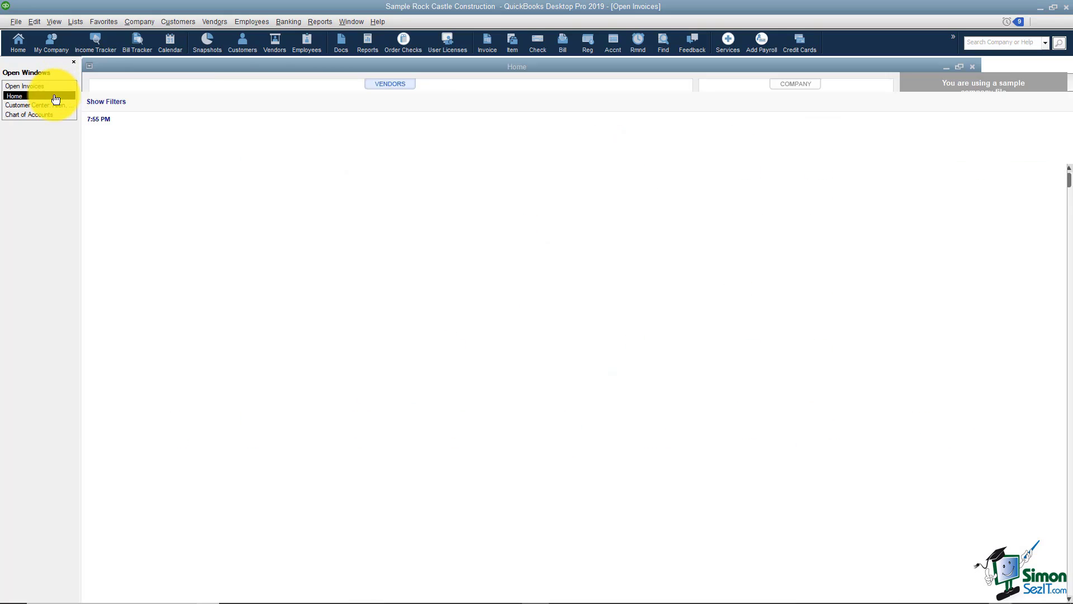
{"action": "left_click", "coordinate": [15, 95]}
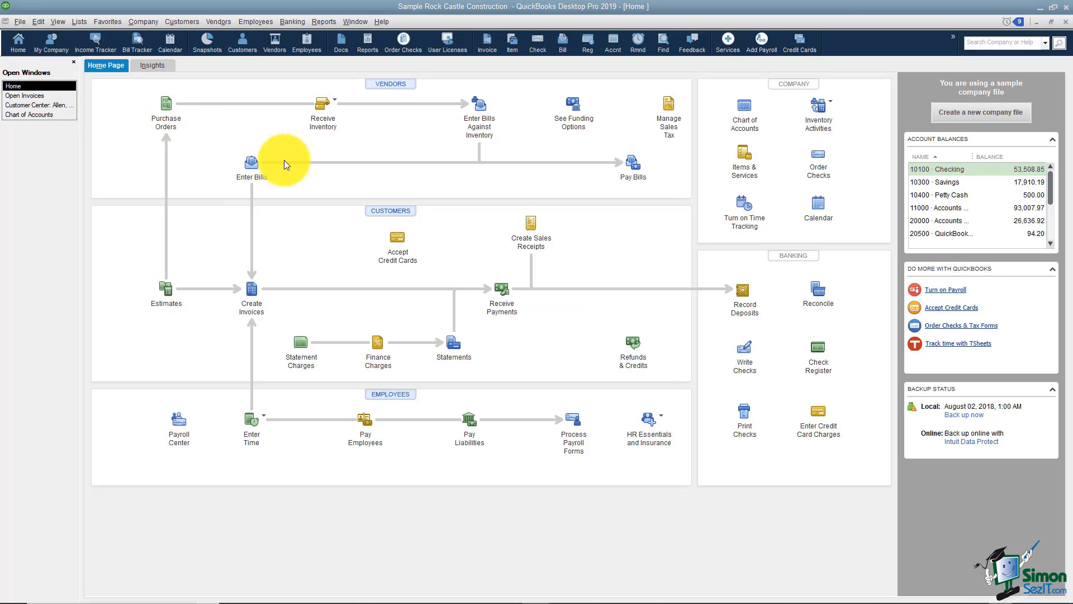
{"action": "mouse_move", "coordinate": [670, 344]}
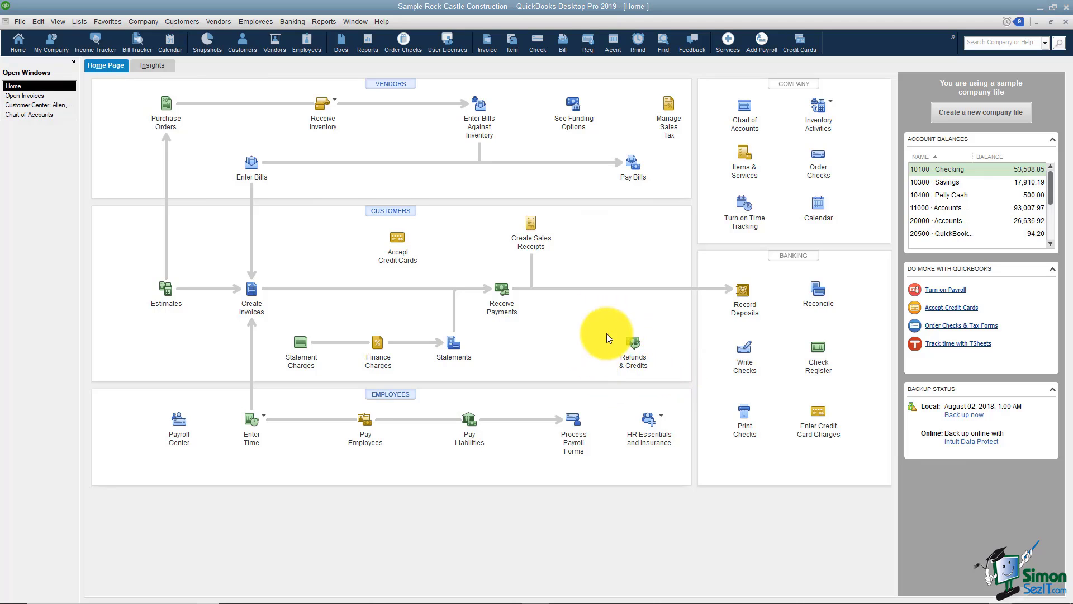
{"action": "mouse_move", "coordinate": [633, 349]}
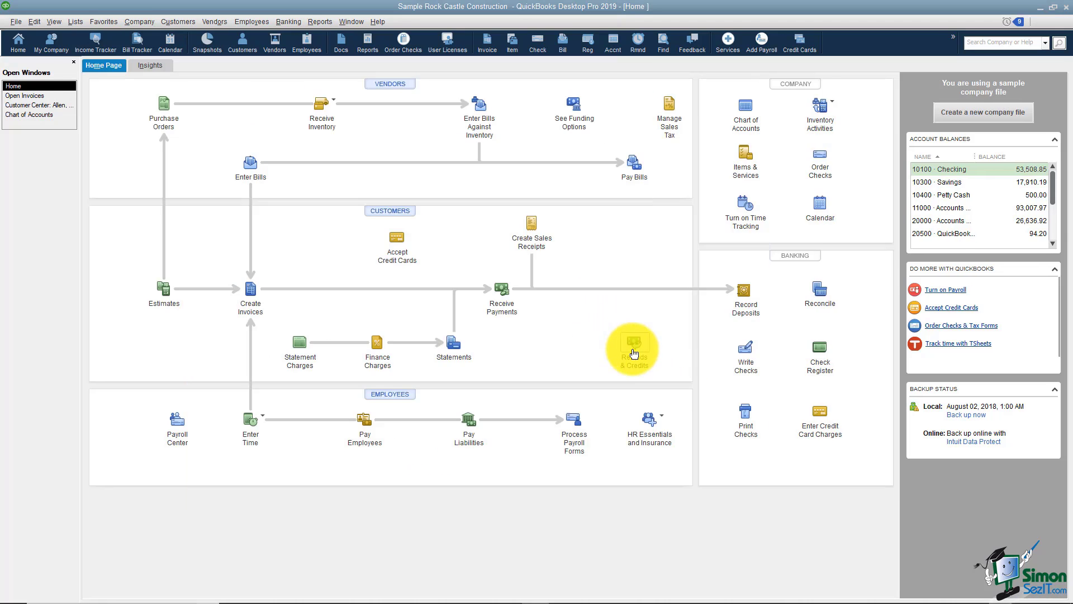
{"action": "left_click", "coordinate": [633, 346]}
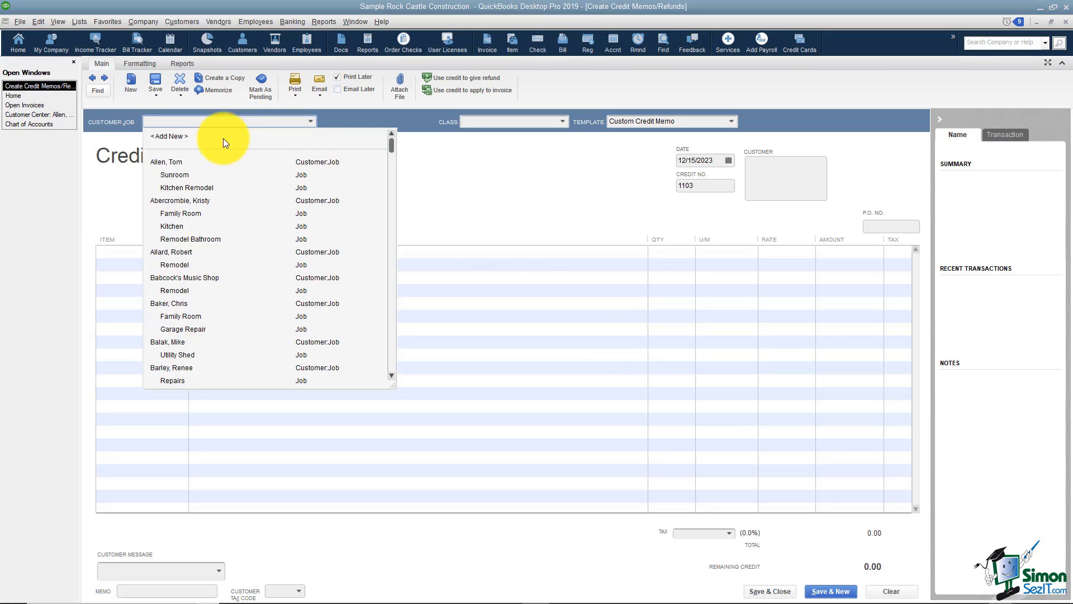
{"action": "left_click", "coordinate": [175, 175]}
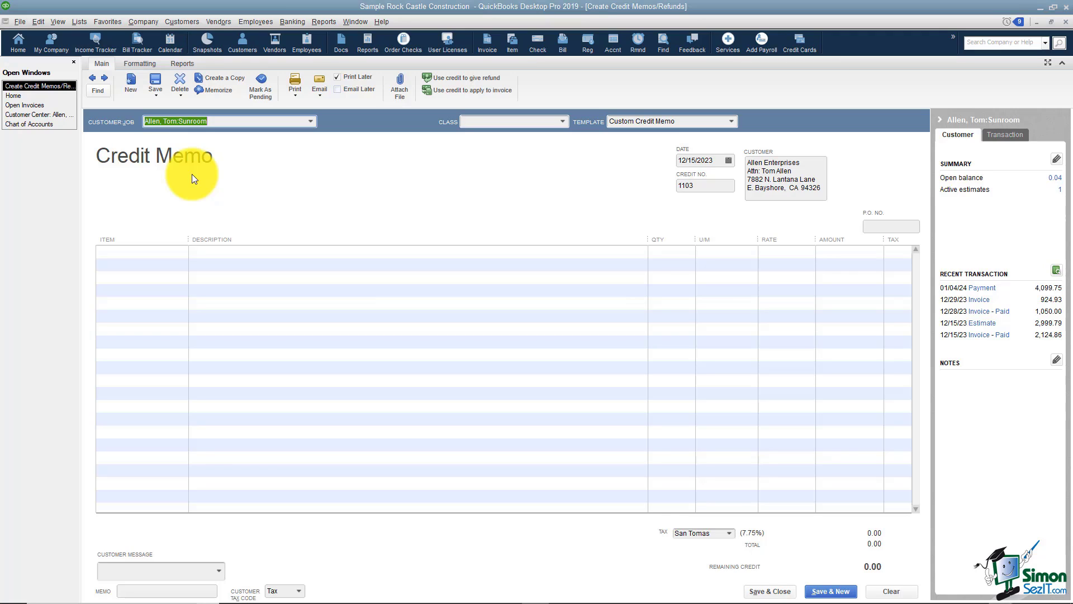
{"action": "mouse_move", "coordinate": [537, 163]}
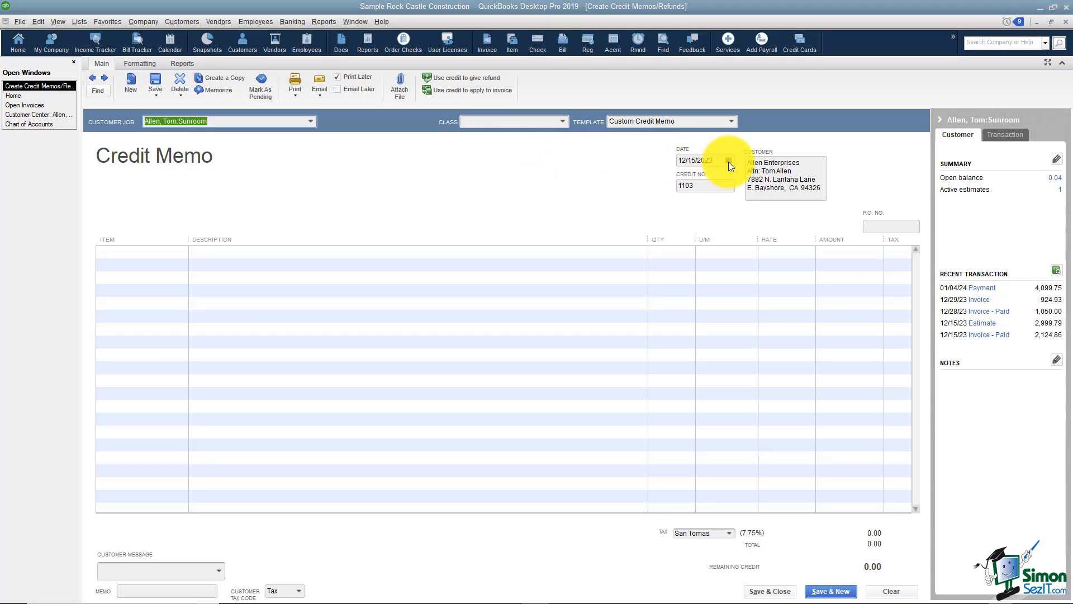
Date the credit memo January 15, 2024 using the calendar picker
{"action": "left_click", "coordinate": [728, 160]}
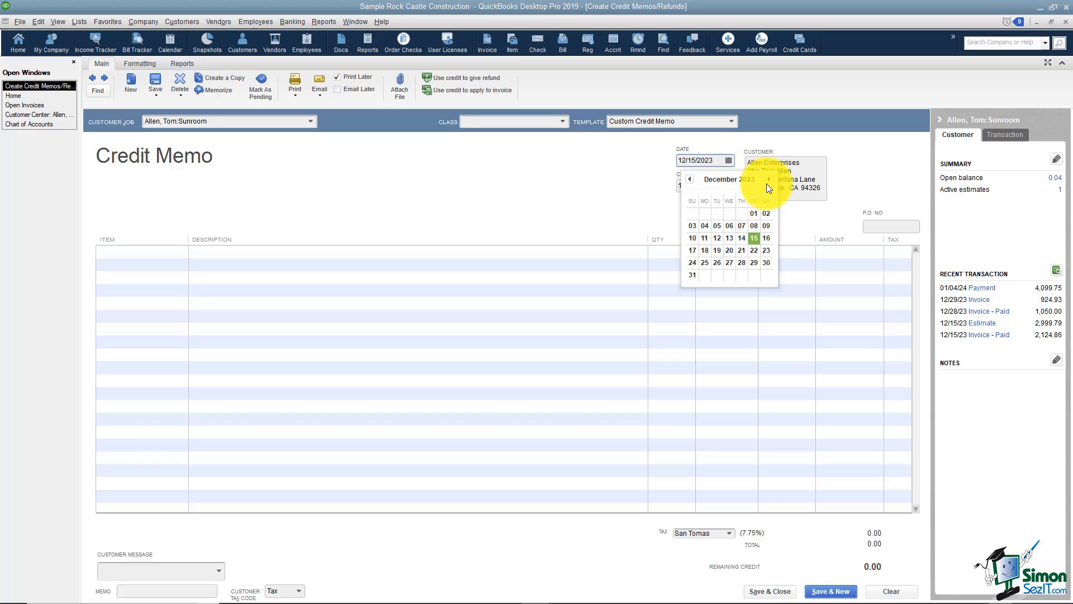
{"action": "left_click", "coordinate": [768, 179]}
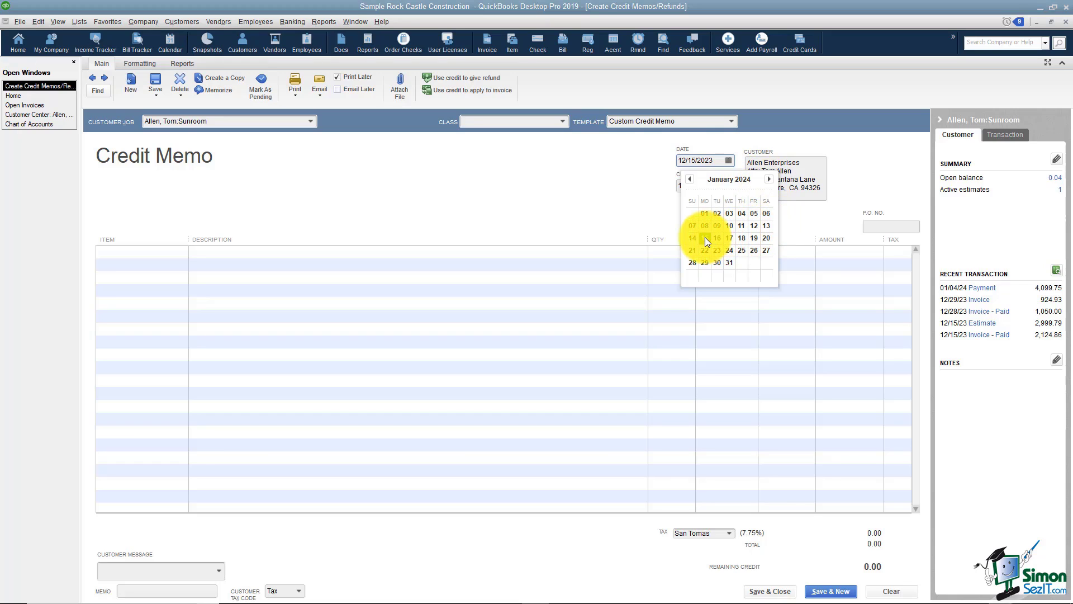
{"action": "left_click", "coordinate": [704, 237]}
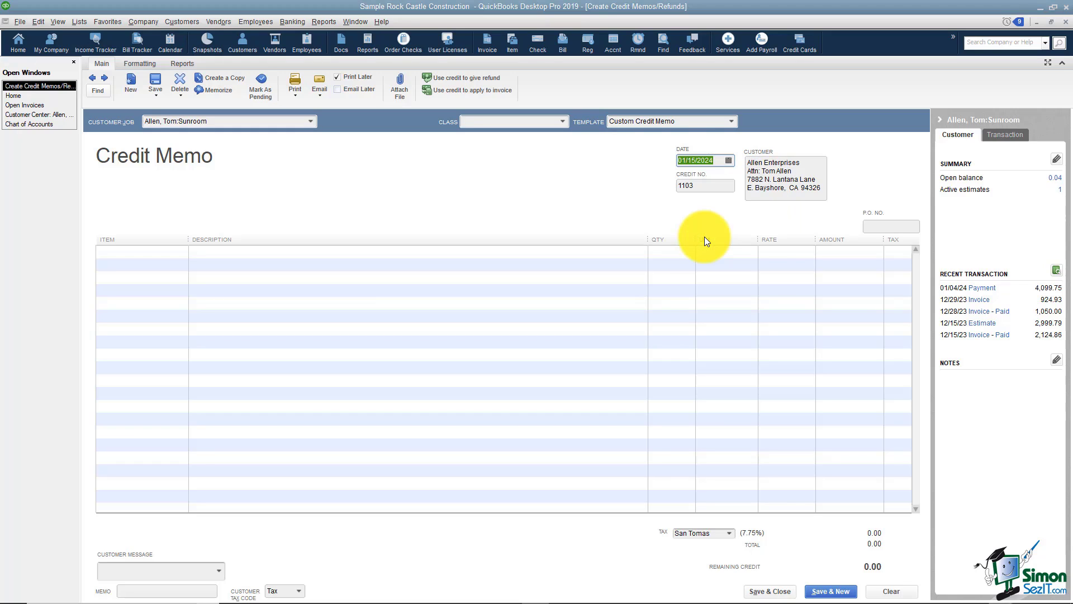
{"action": "left_click", "coordinate": [704, 185]}
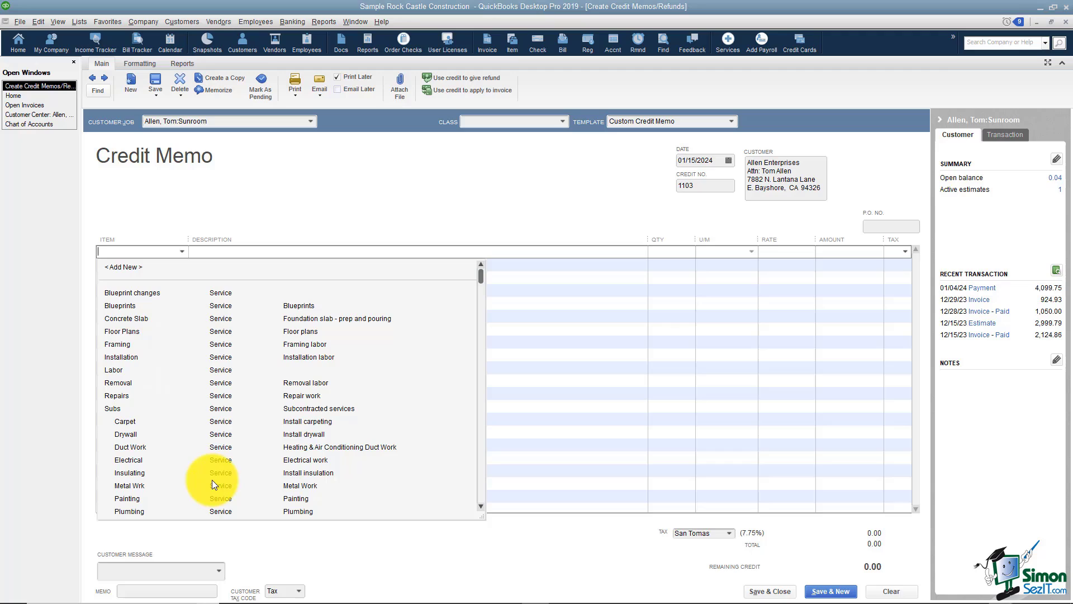
{"action": "mouse_move", "coordinate": [214, 481]}
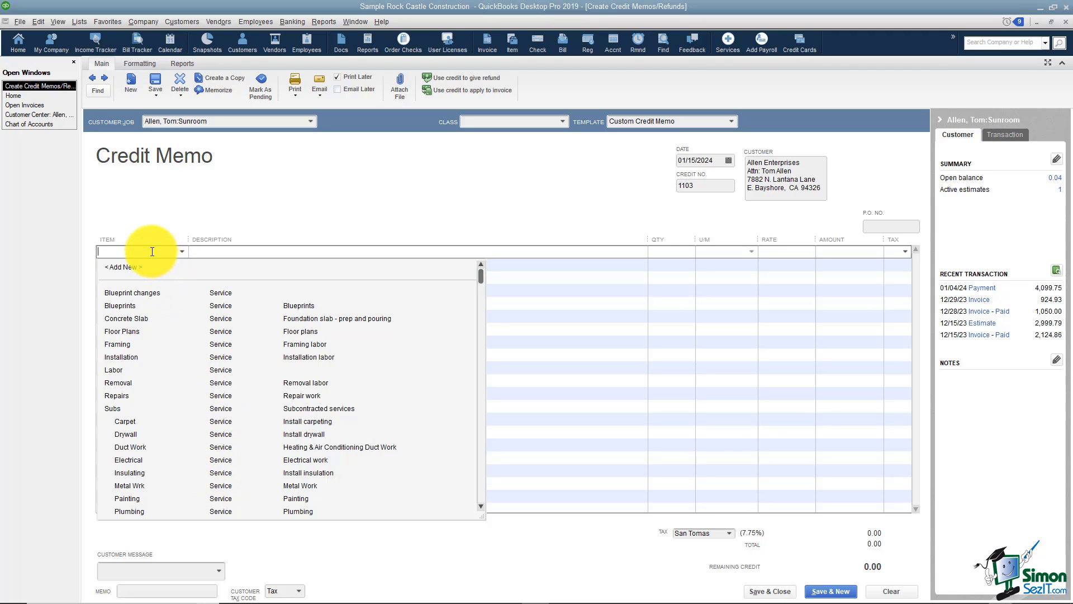
Put the Bad debt item on the memo's first line
{"action": "type", "text": "Bad debt"}
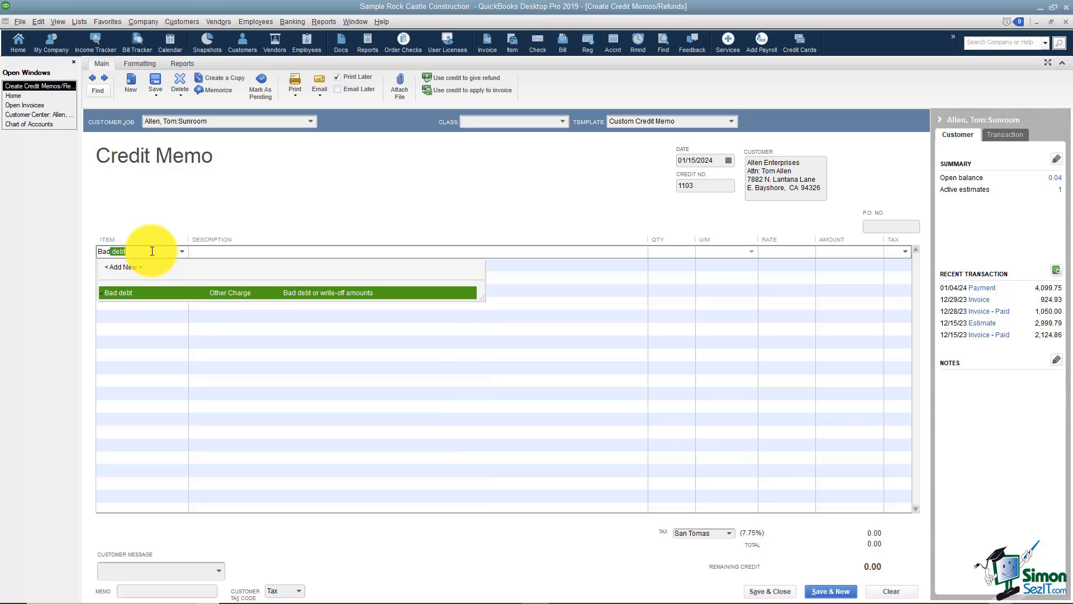
{"action": "left_click", "coordinate": [116, 293]}
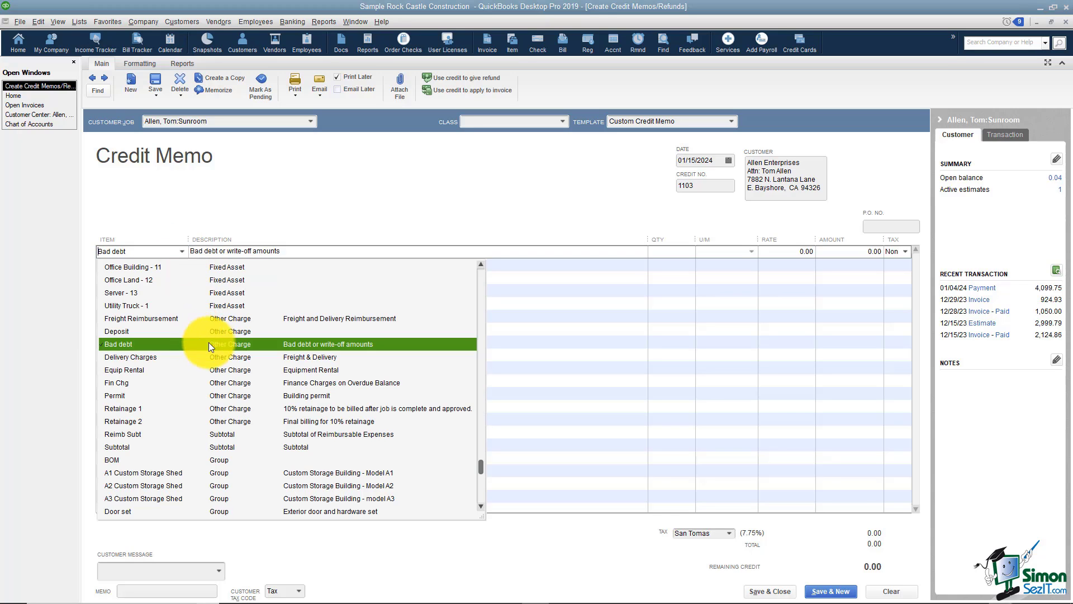
{"action": "mouse_move", "coordinate": [207, 341]}
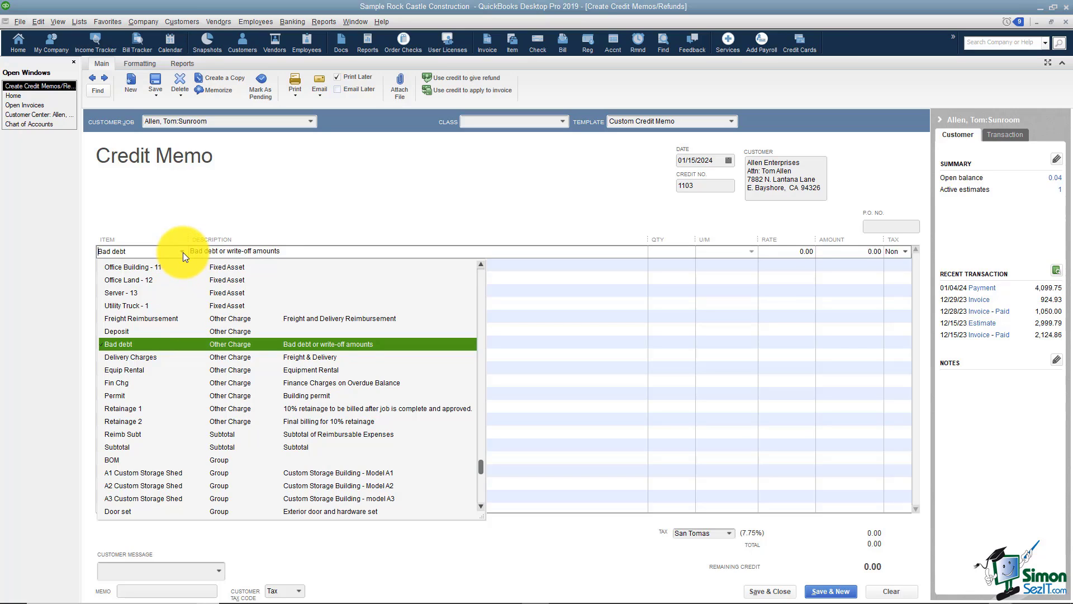
{"action": "left_click", "coordinate": [118, 344]}
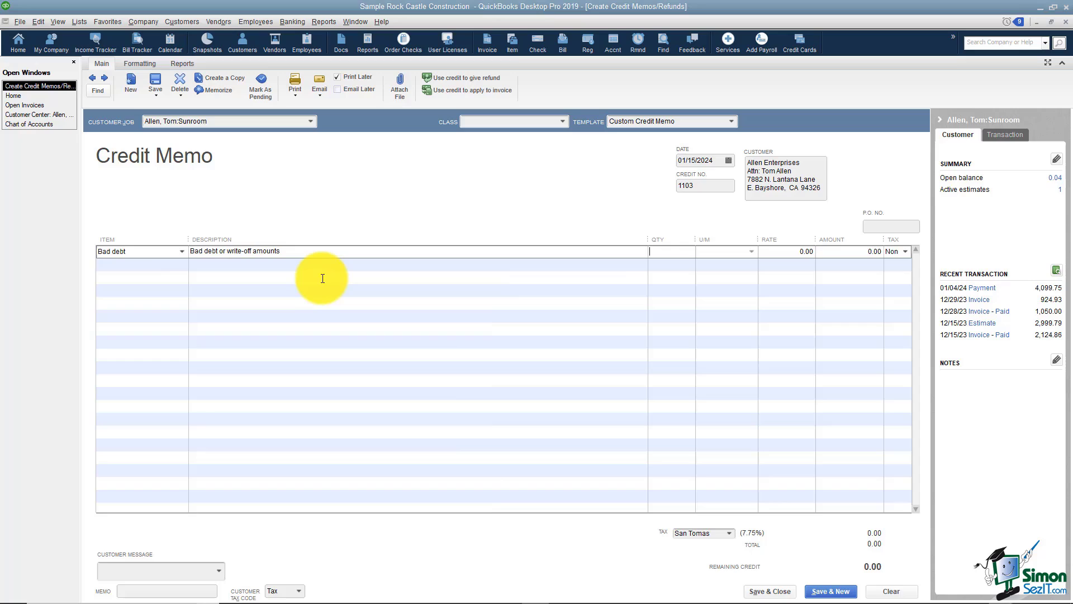
Give the Bad debt line quantity 1 at rate 0.04
{"action": "type", "text": "1"}
{"action": "left_click", "coordinate": [787, 251]}
{"action": "type", "text": "0.04"}
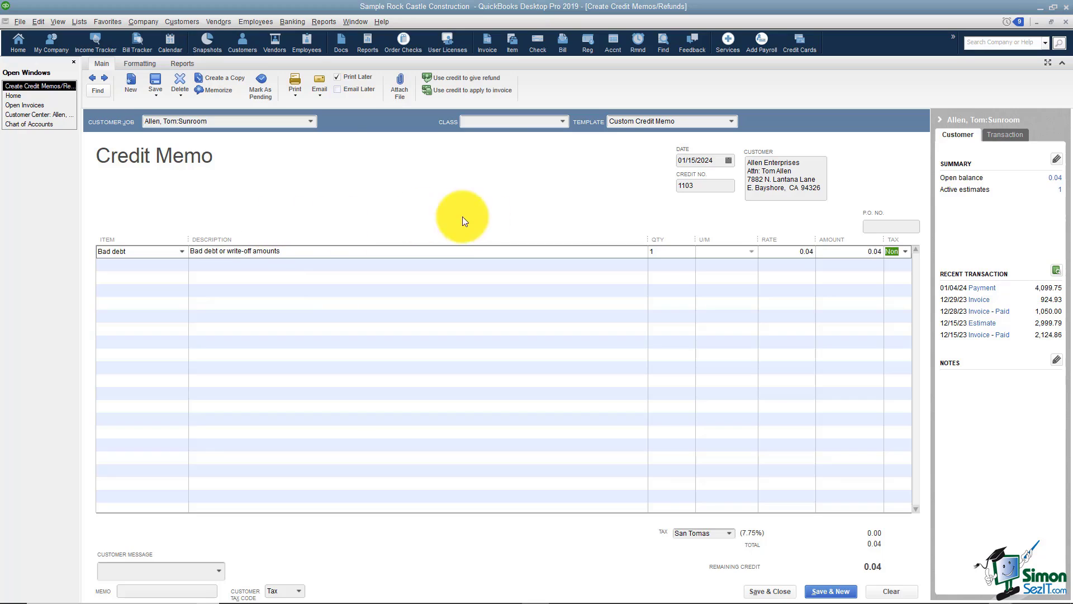
{"action": "left_click", "coordinate": [904, 251]}
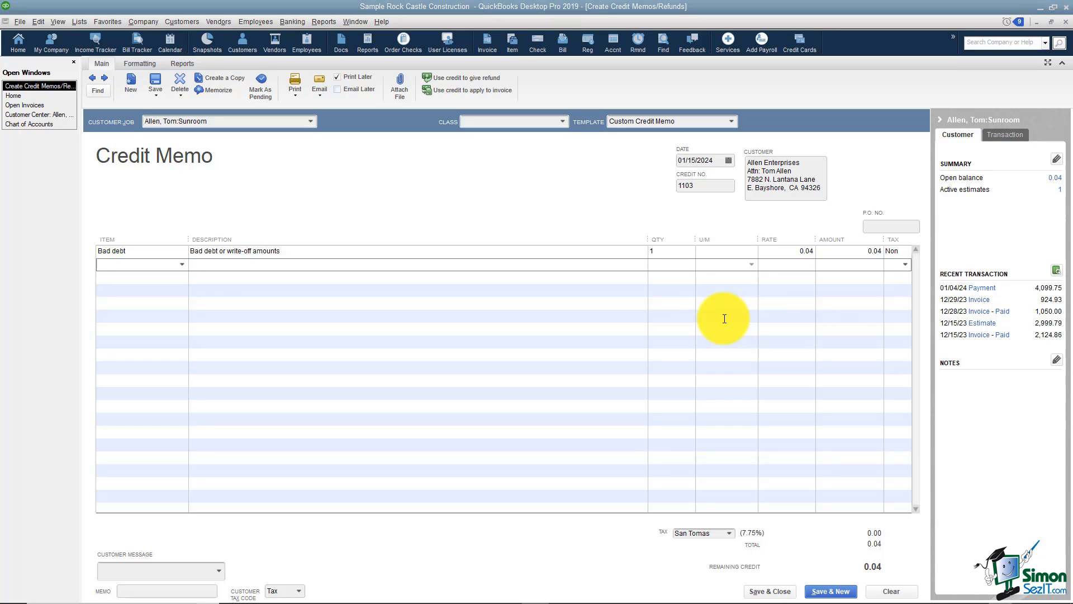
{"action": "mouse_move", "coordinate": [721, 317]}
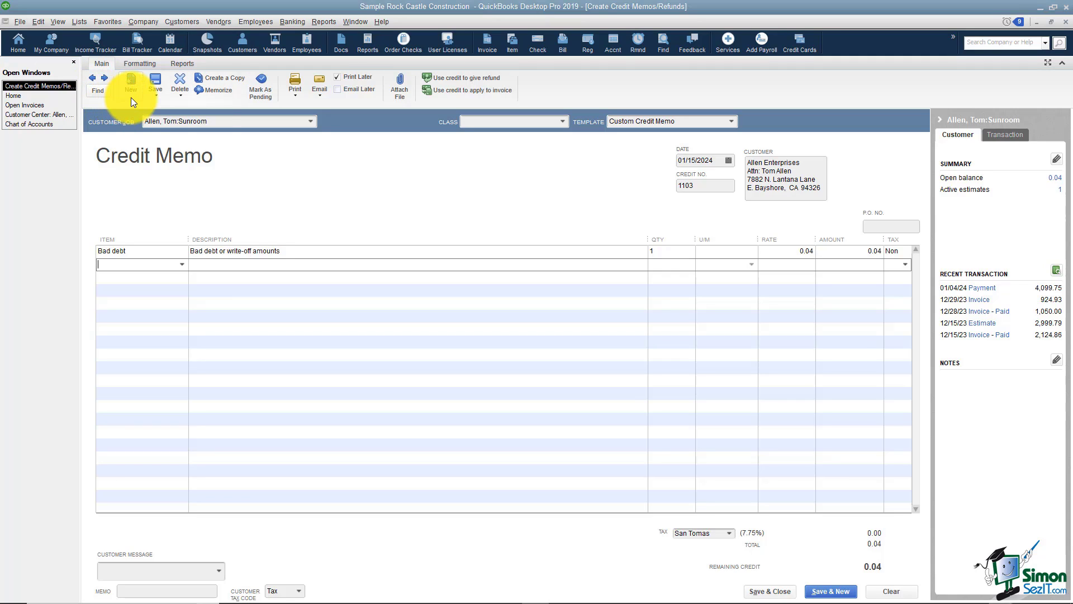
{"action": "mouse_move", "coordinate": [131, 80]}
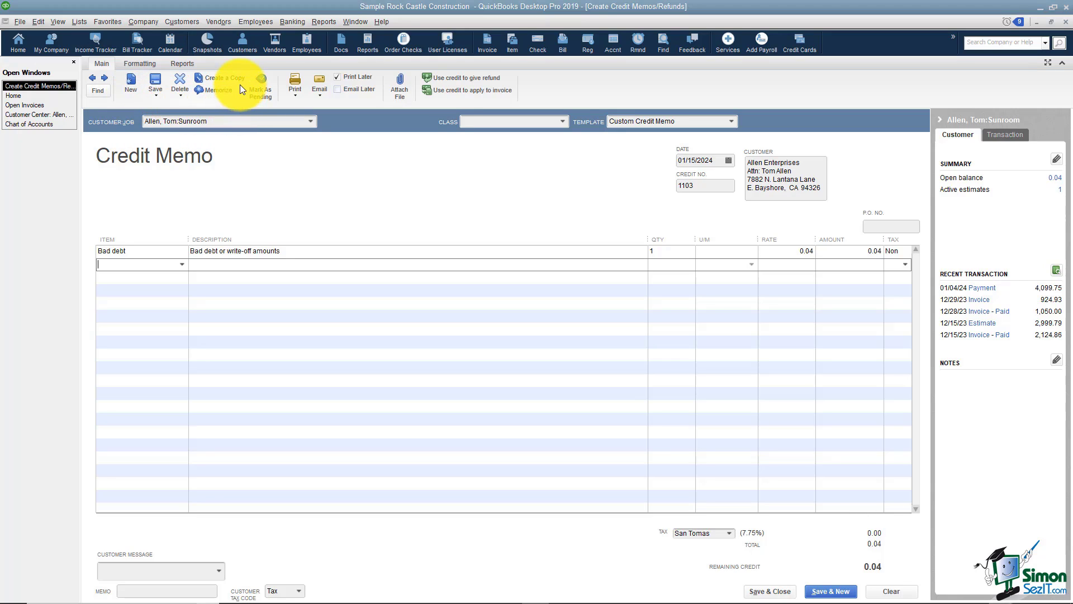
{"action": "mouse_move", "coordinate": [255, 110]}
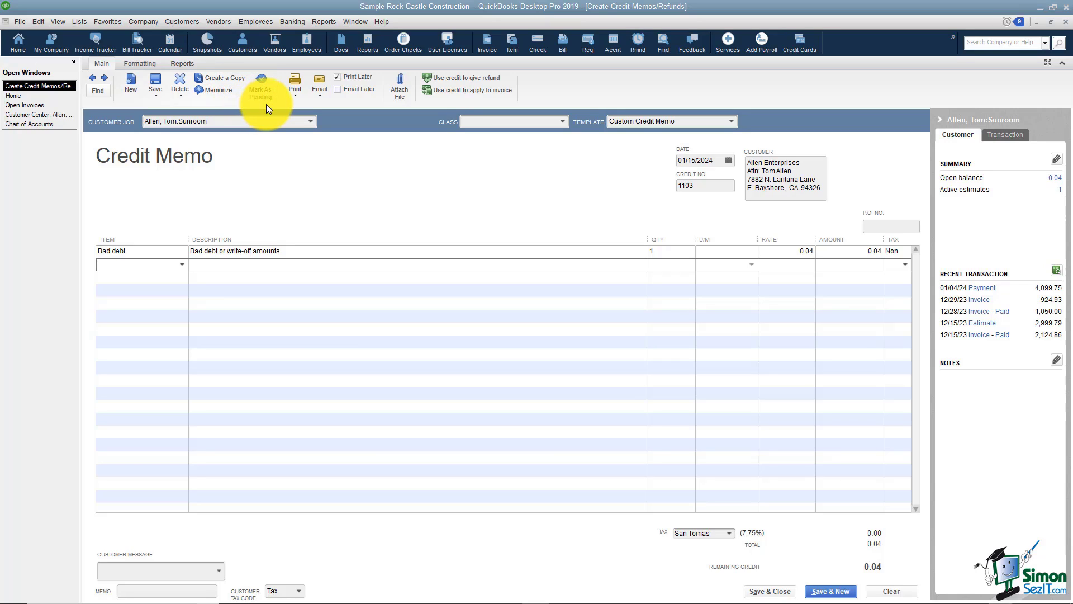
Preview how Credit Memo 1103 will print
{"action": "left_click", "coordinate": [295, 83]}
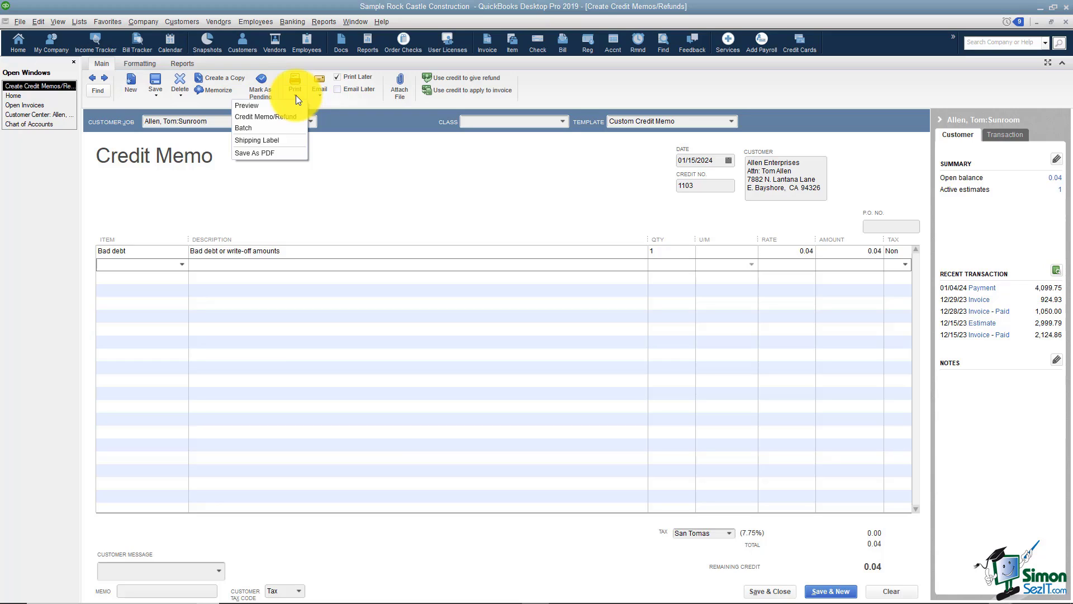
{"action": "mouse_move", "coordinate": [248, 105]}
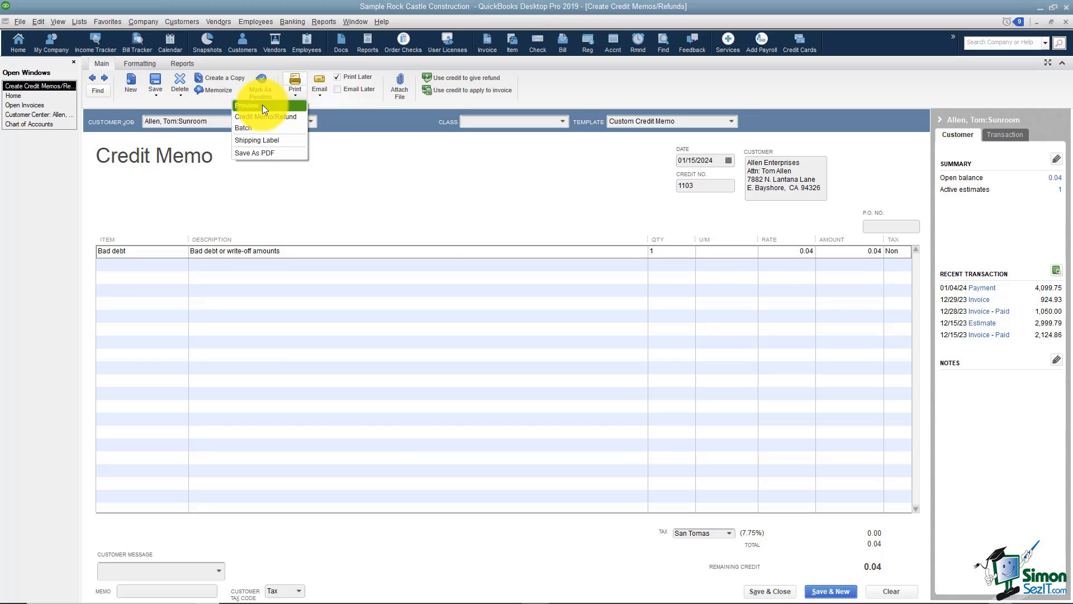
{"action": "left_click", "coordinate": [248, 105]}
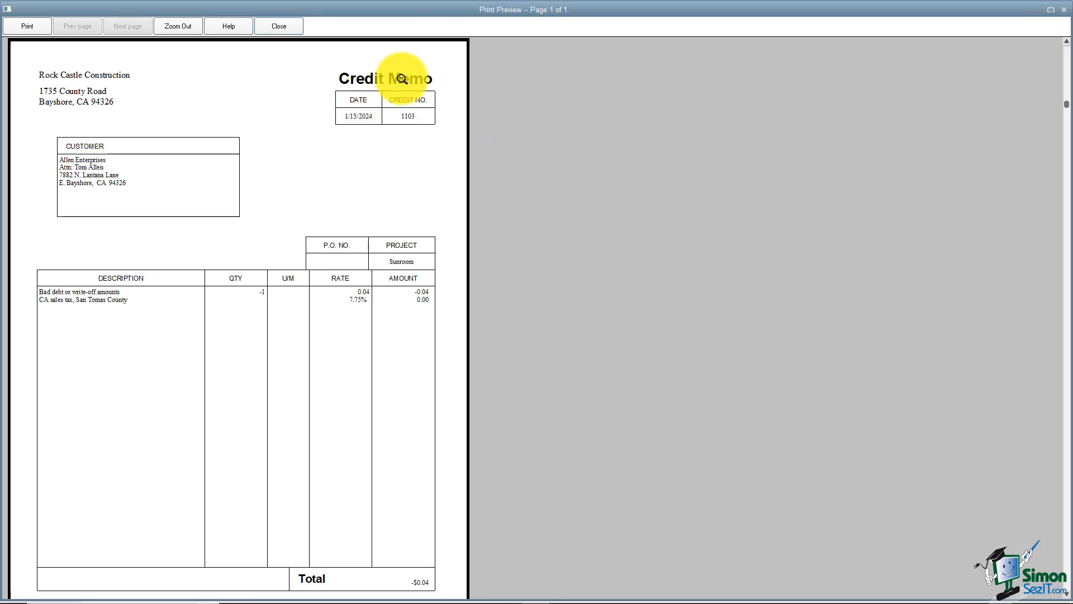
{"action": "mouse_move", "coordinate": [216, 166]}
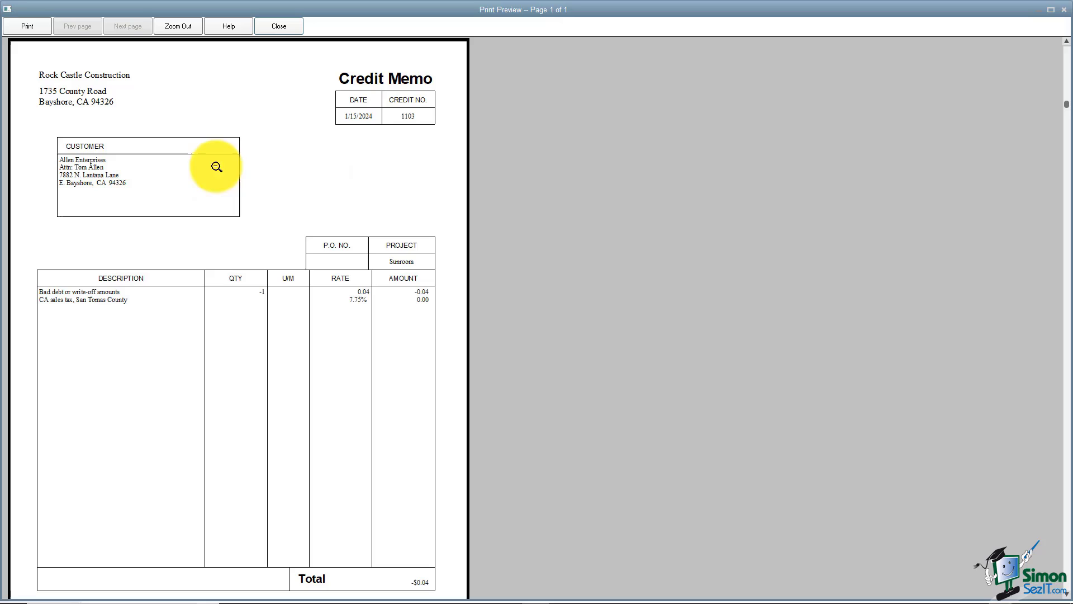
{"action": "mouse_move", "coordinate": [210, 306]}
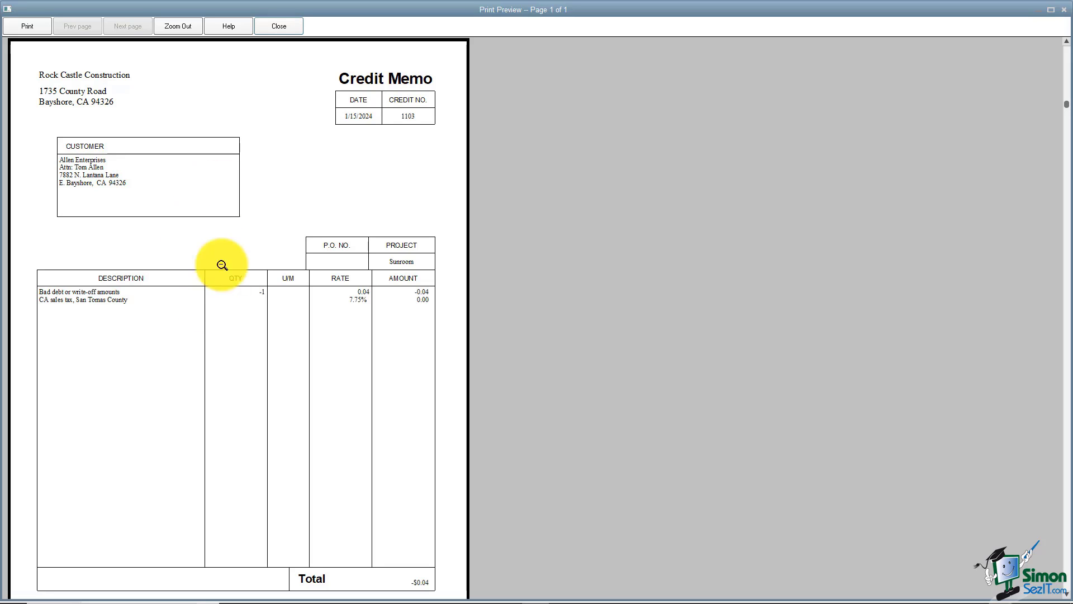
Close the print preview of Credit Memo 1103
{"action": "left_click", "coordinate": [277, 27]}
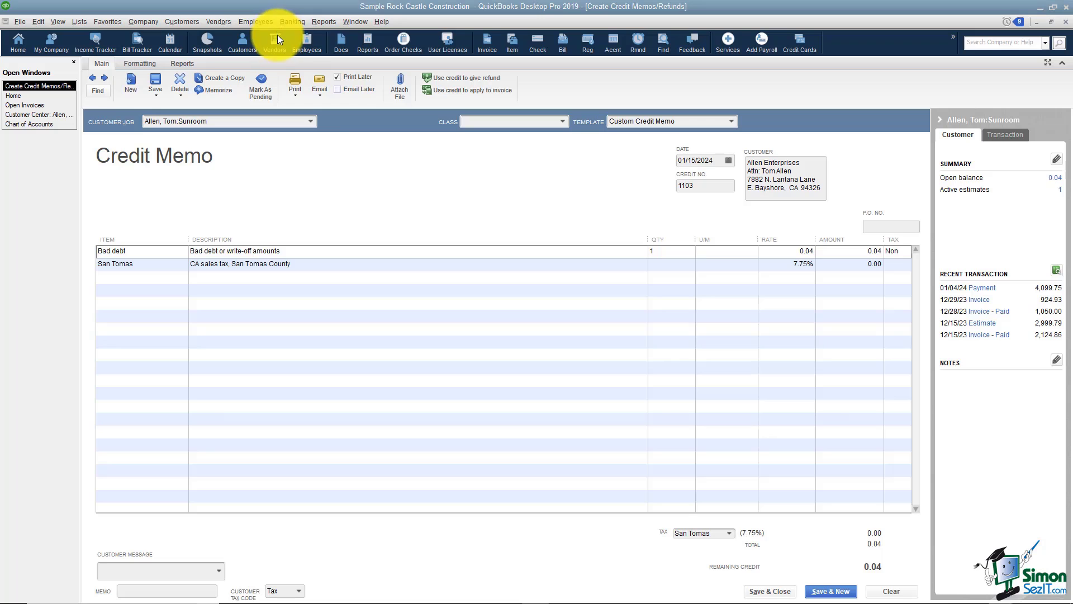
{"action": "mouse_move", "coordinate": [328, 113]}
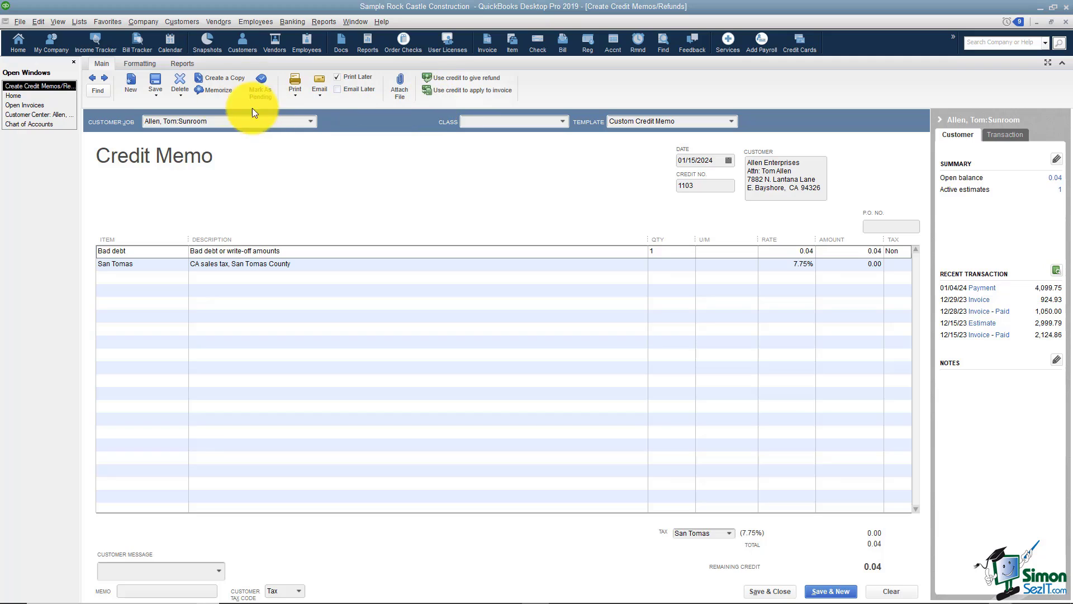
Show the Formatting tab of the credit memo window
{"action": "left_click", "coordinate": [140, 63]}
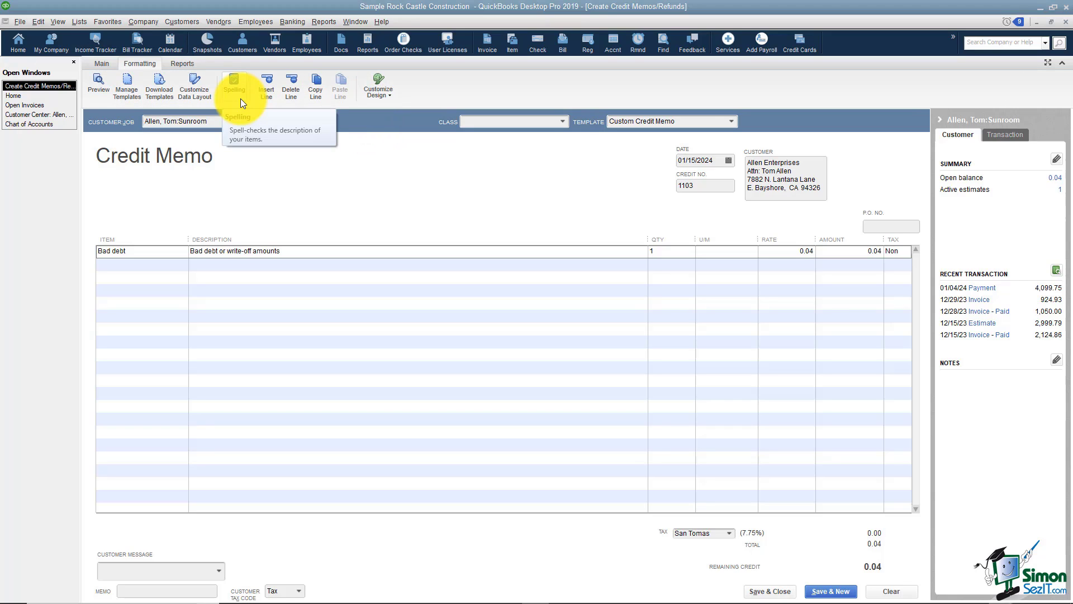
{"action": "mouse_move", "coordinate": [266, 85]}
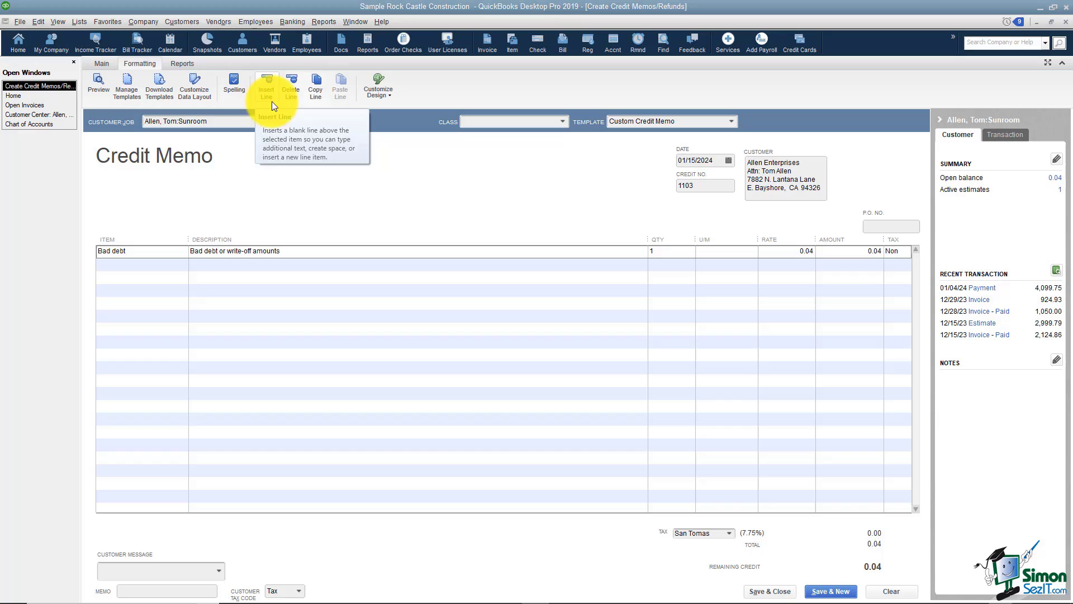
{"action": "mouse_move", "coordinate": [315, 105]}
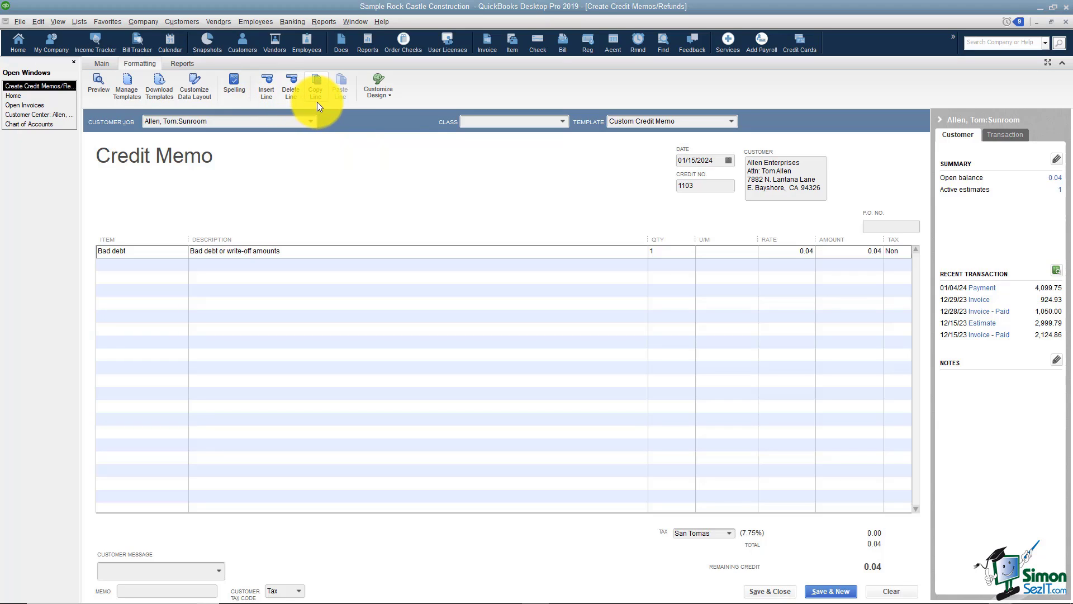
View the credit memo's Reports options, then return to its Main options
{"action": "left_click", "coordinate": [183, 63]}
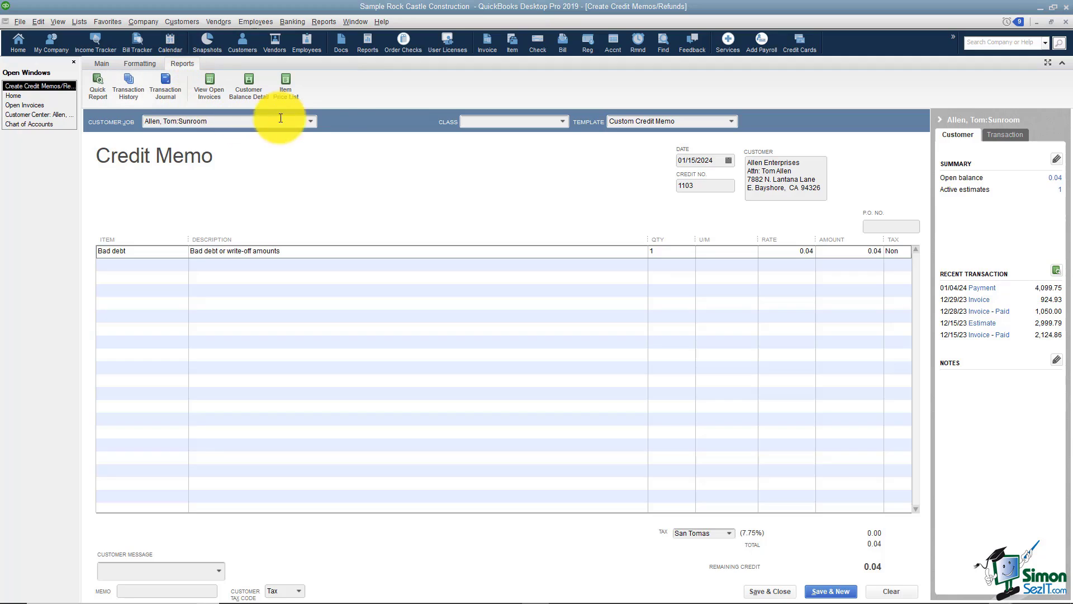
{"action": "mouse_move", "coordinate": [335, 109]}
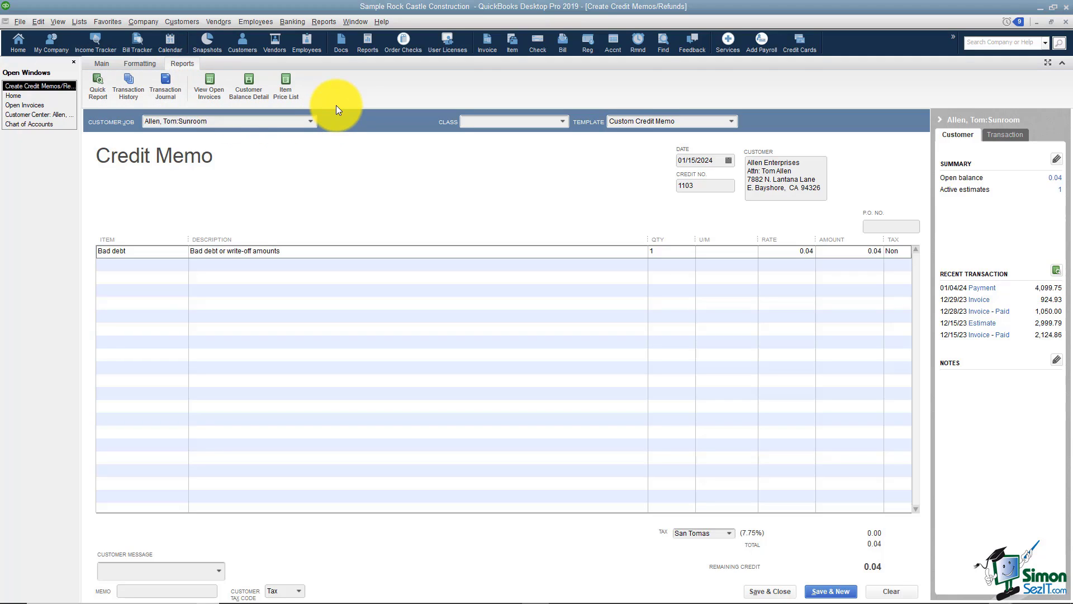
{"action": "mouse_move", "coordinate": [144, 81]}
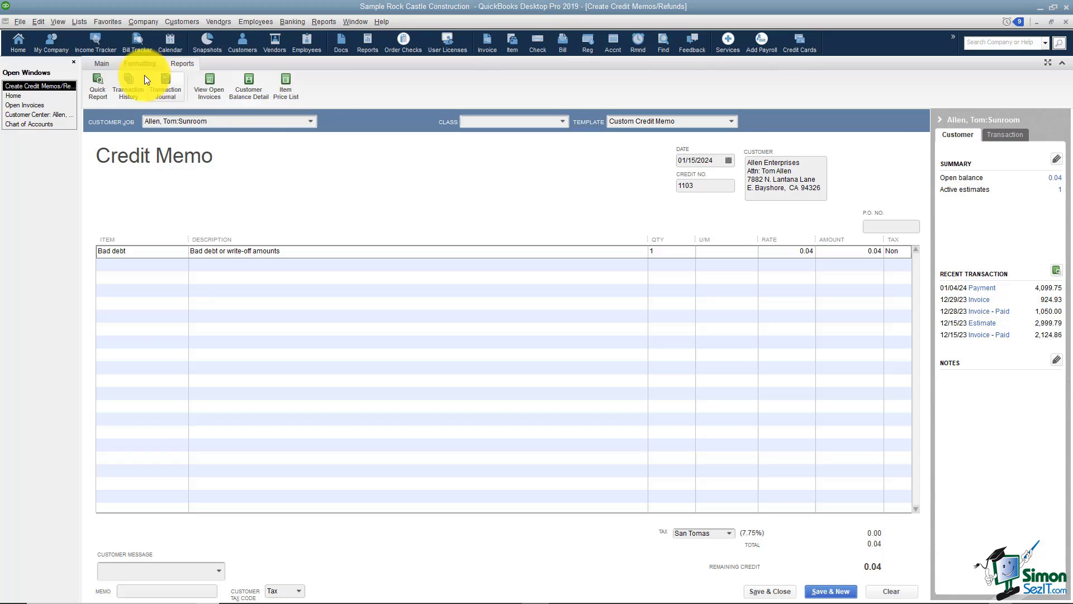
{"action": "left_click", "coordinate": [101, 63]}
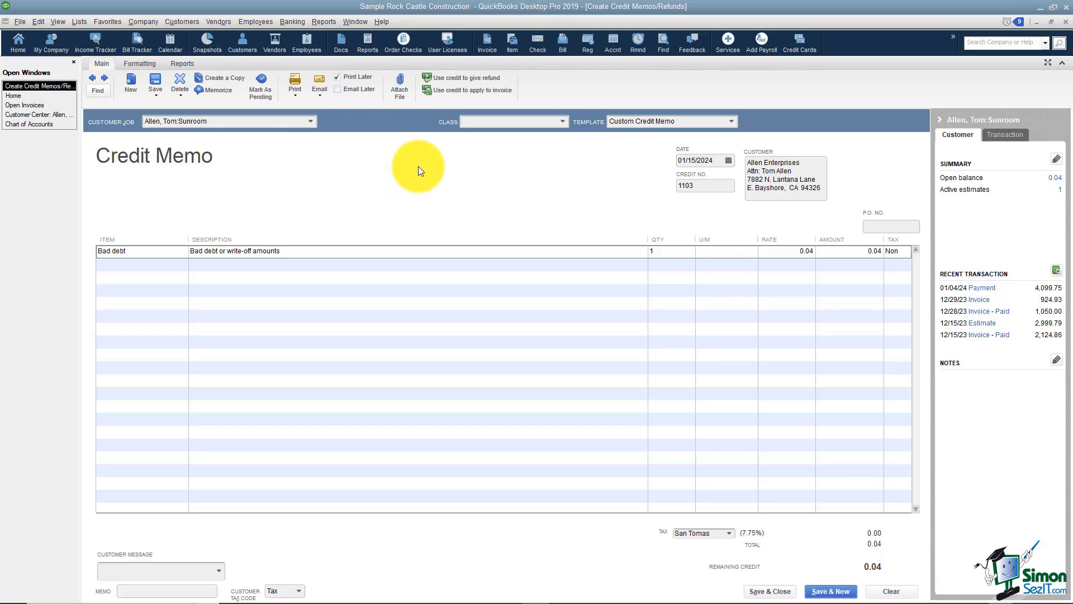
{"action": "mouse_move", "coordinate": [465, 90]}
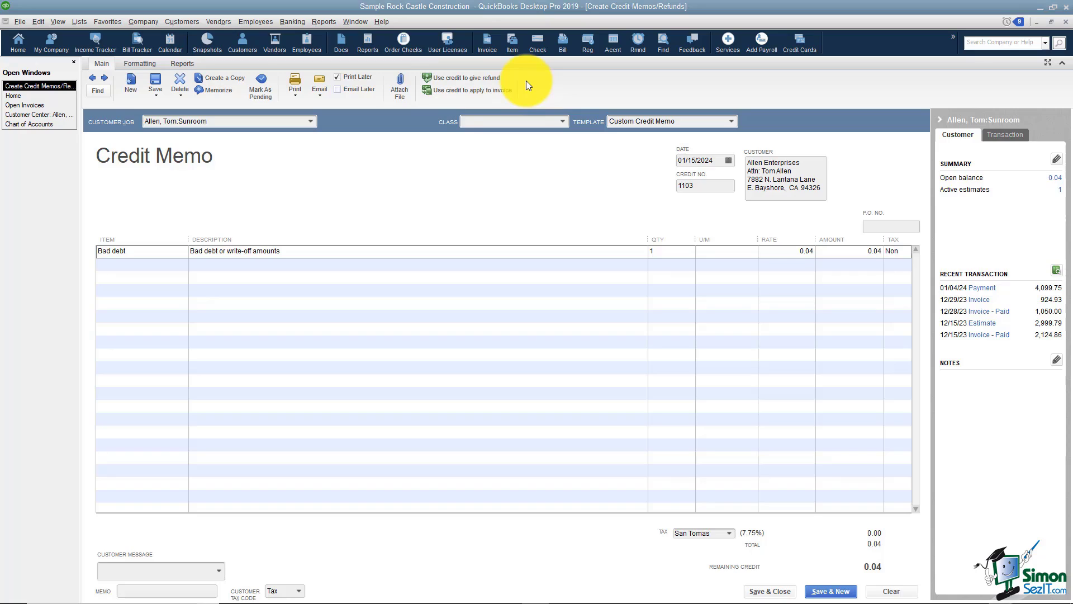
{"action": "mouse_move", "coordinate": [518, 80]}
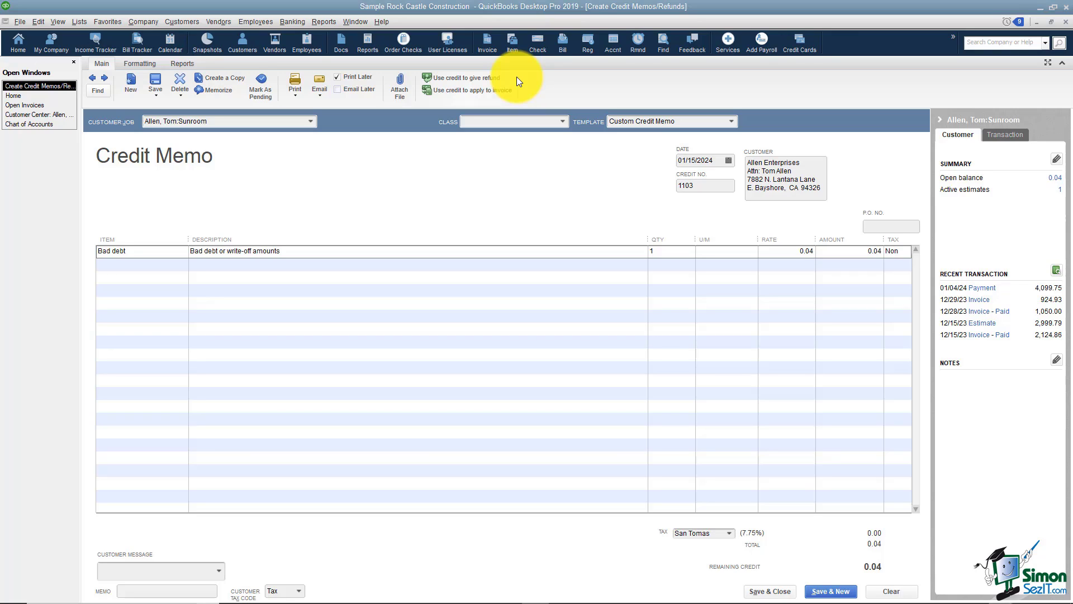
{"action": "mouse_move", "coordinate": [462, 106]}
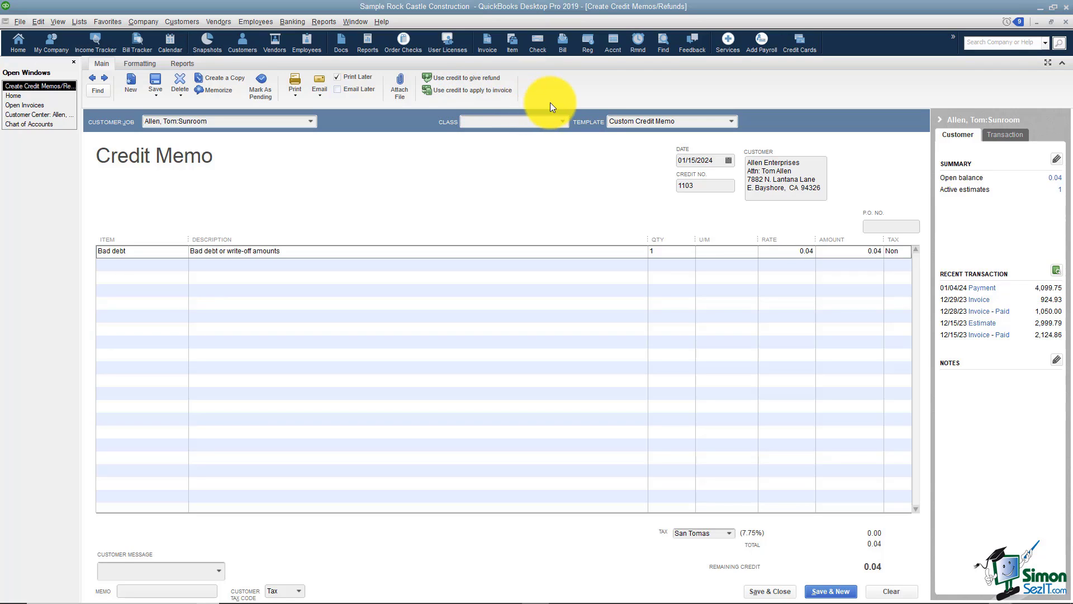
{"action": "mouse_move", "coordinate": [539, 95]}
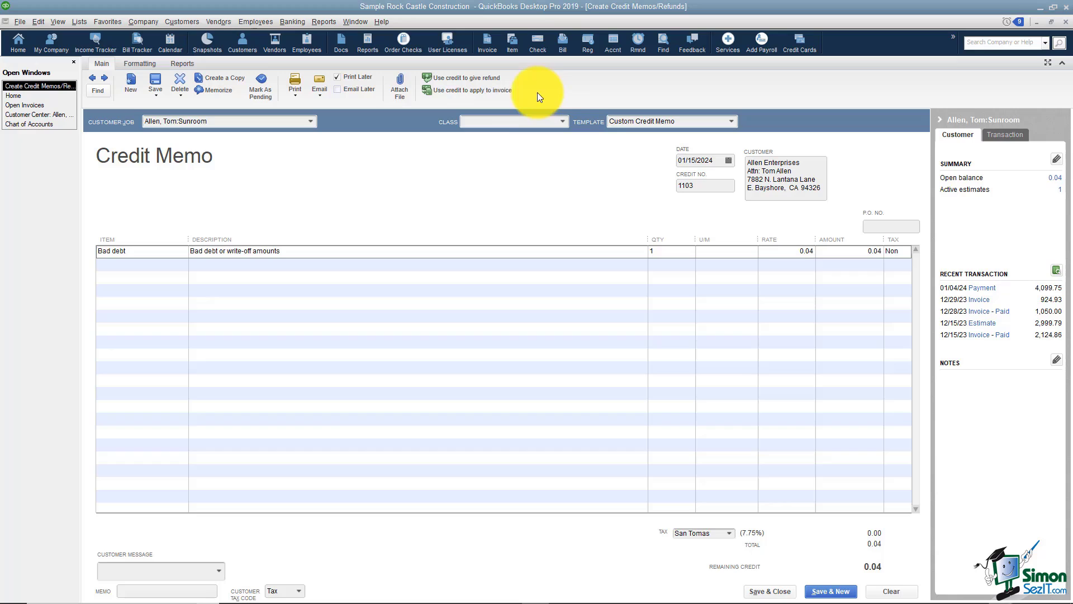
{"action": "mouse_move", "coordinate": [687, 290]}
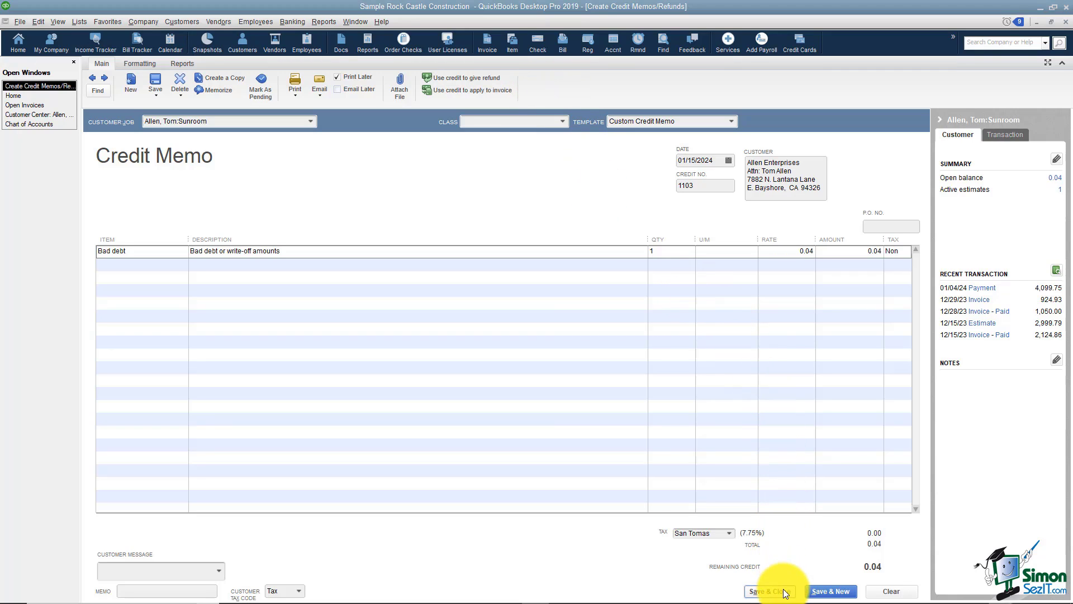
Save and close Credit Memo 1103 with its 0.04 Bad debt line
{"action": "left_click", "coordinate": [768, 590]}
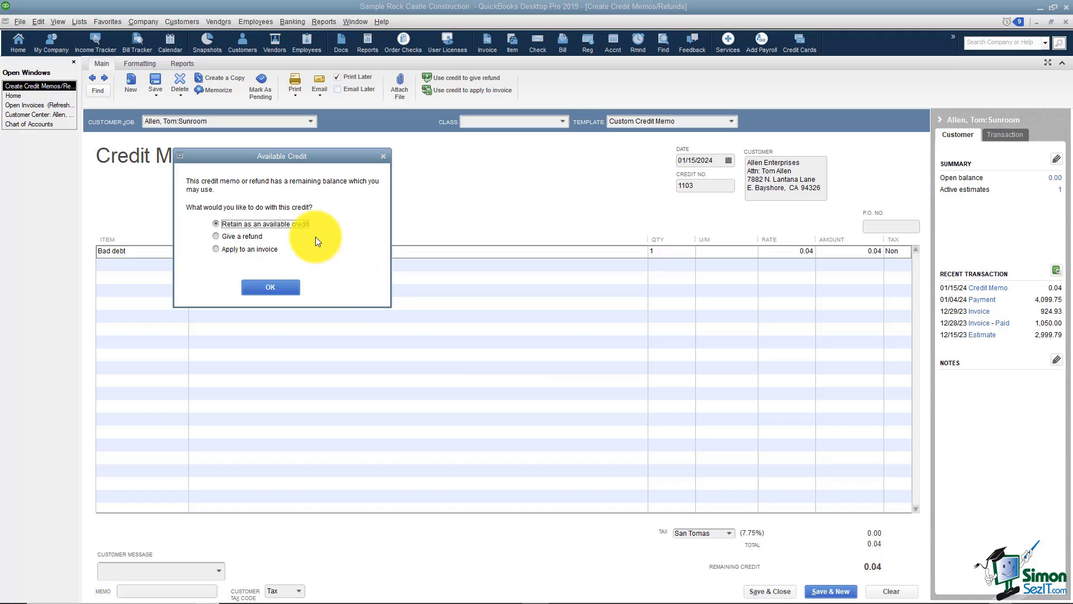
{"action": "mouse_move", "coordinate": [287, 249]}
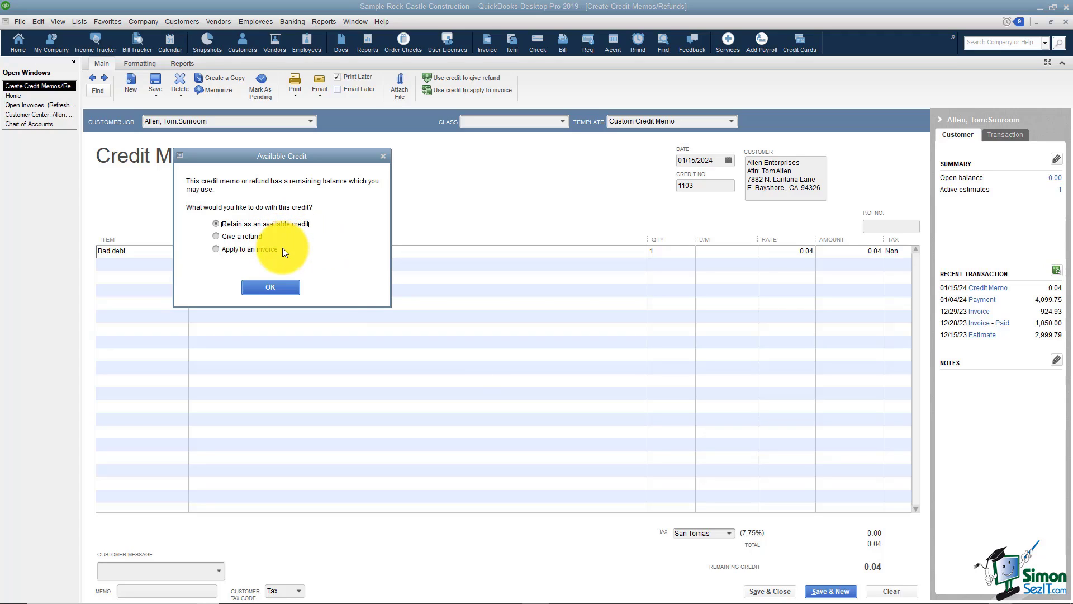
Choose to apply the 0.04 remaining credit to an invoice
{"action": "left_click", "coordinate": [216, 248]}
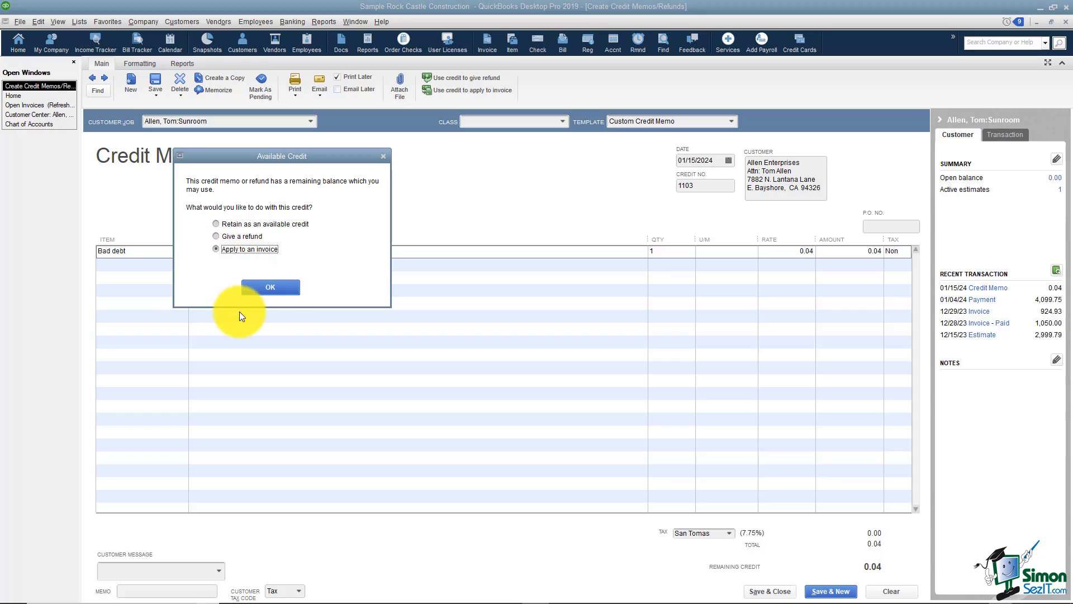
{"action": "left_click", "coordinate": [269, 286]}
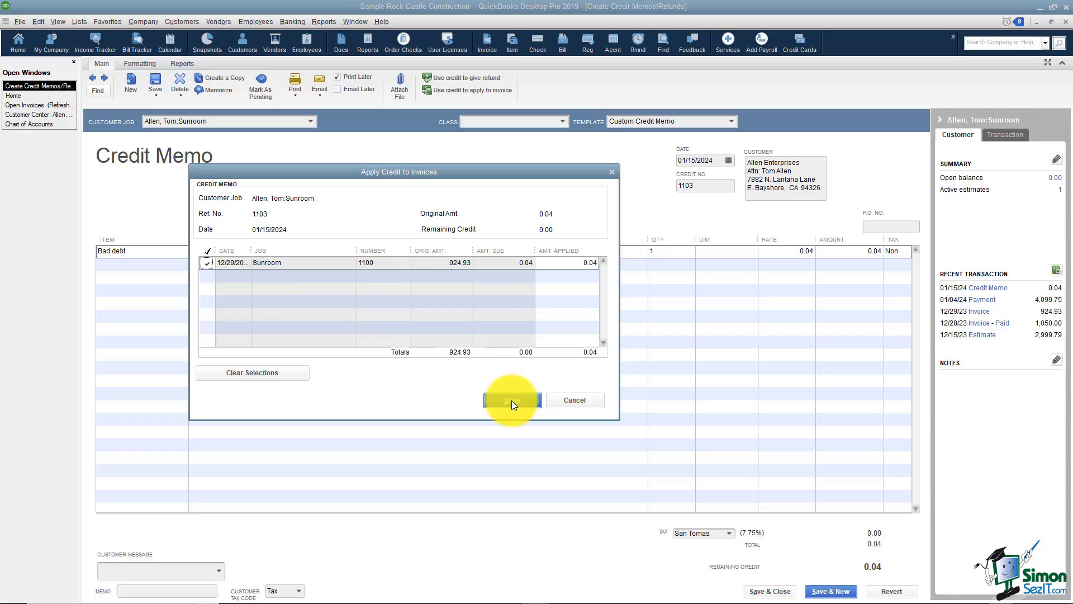
Apply the 0.04 credit to invoice 1100 and switch to the Open Invoices report
{"action": "left_click", "coordinate": [512, 399]}
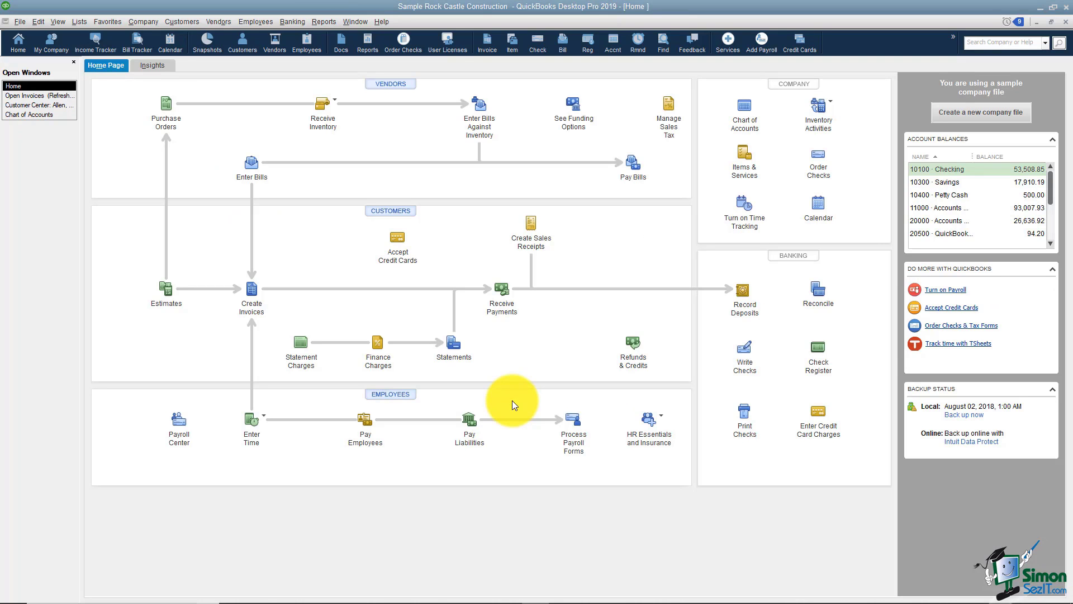
{"action": "mouse_move", "coordinate": [194, 237]}
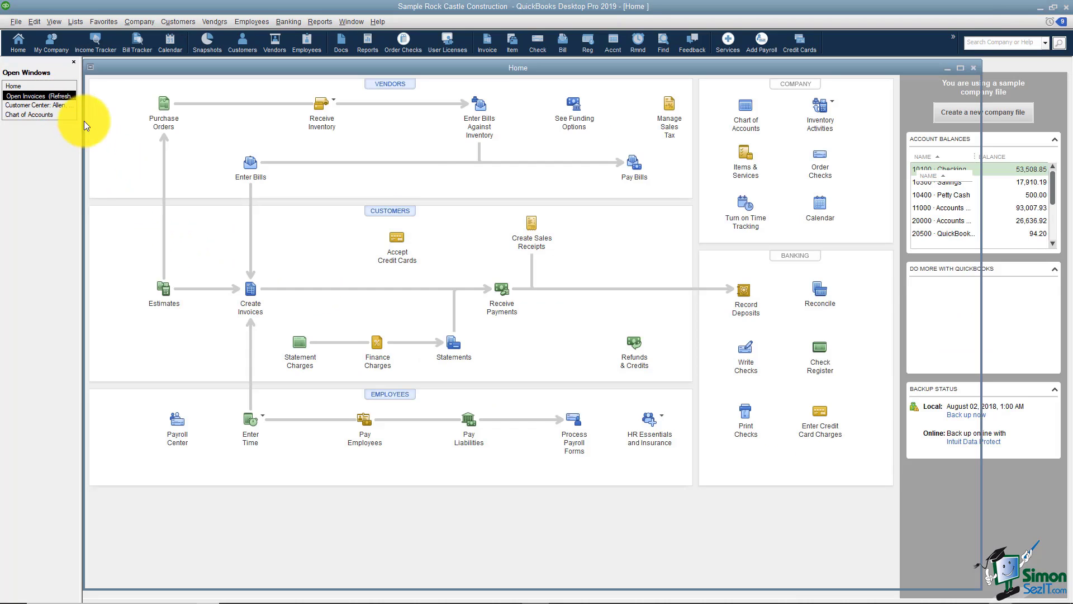
{"action": "left_click", "coordinate": [36, 95]}
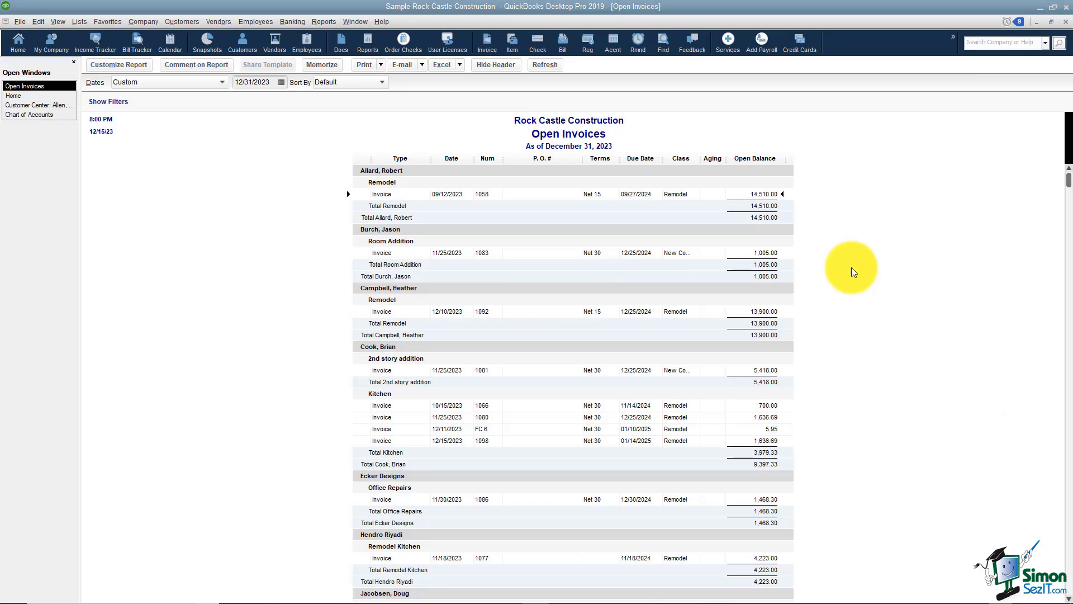
{"action": "mouse_move", "coordinate": [830, 286]}
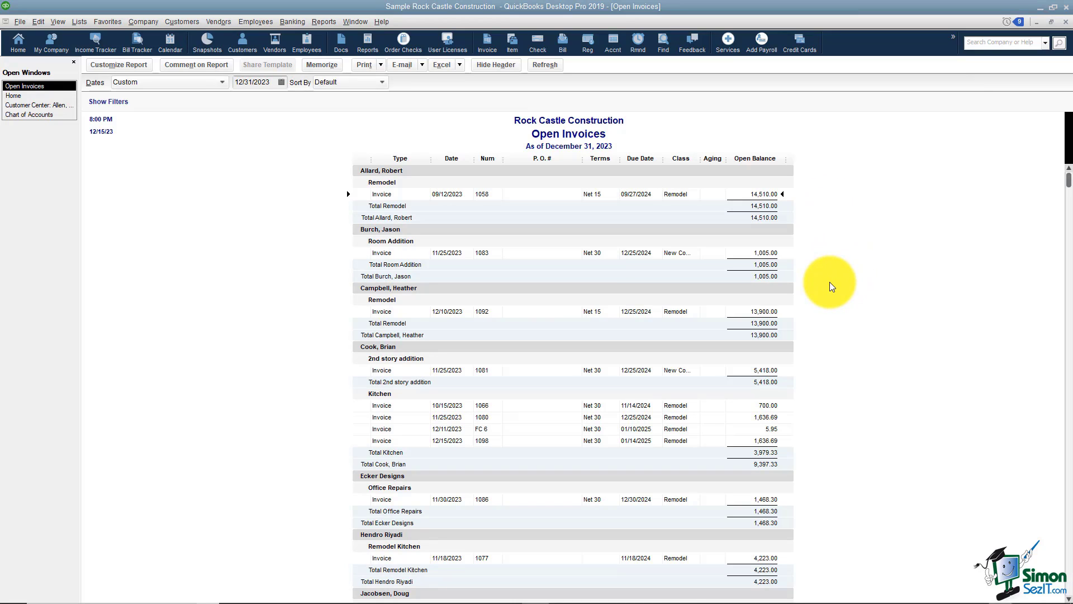
{"action": "mouse_move", "coordinate": [289, 190]}
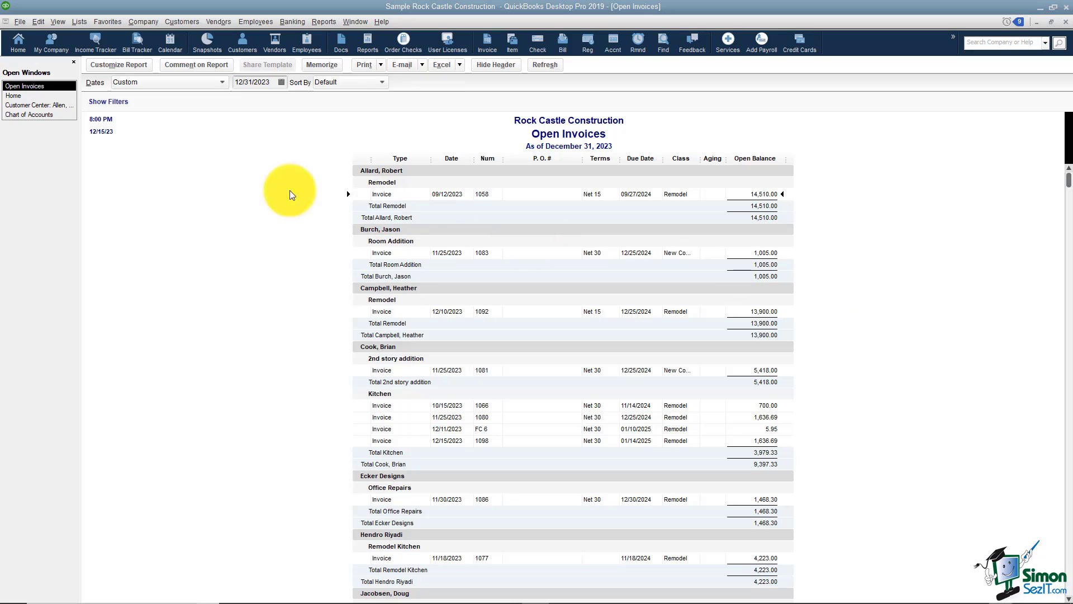
{"action": "mouse_move", "coordinate": [216, 186]}
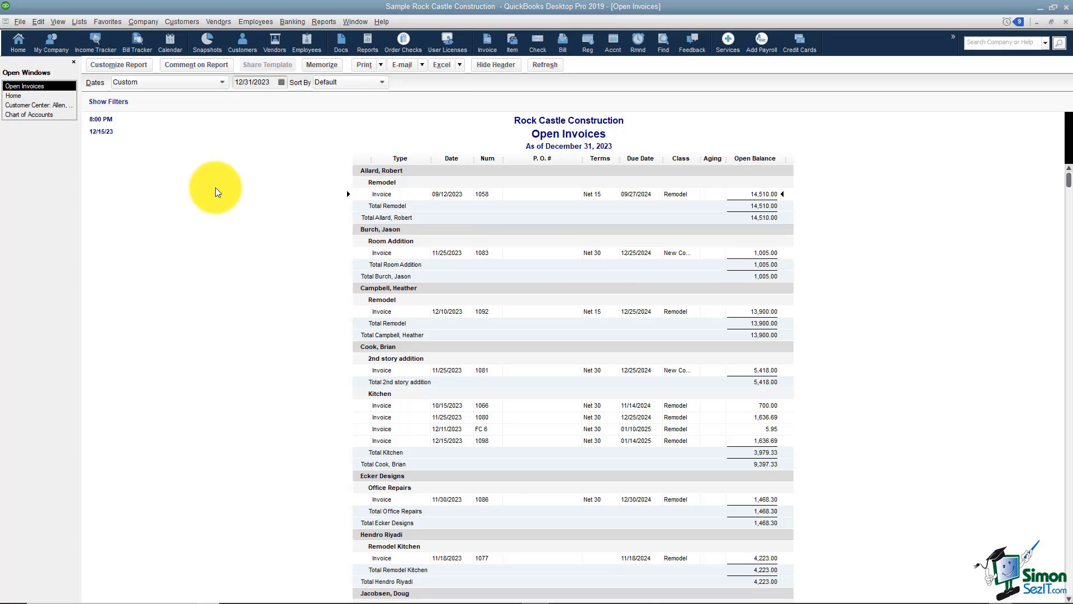